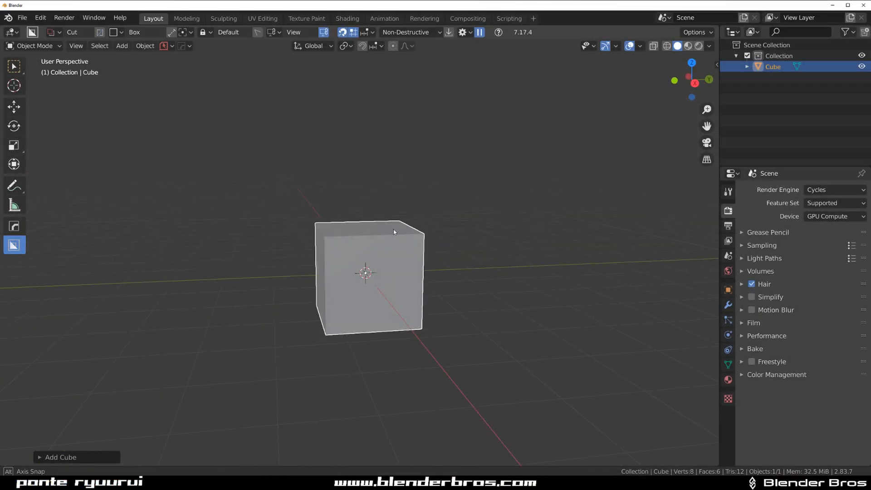
- Test-mirror the cube along Y and X with the mirror transform in perspective view
{"action": "left_click_drag", "start_coordinate": [393, 231], "coordinate": [409, 239]}
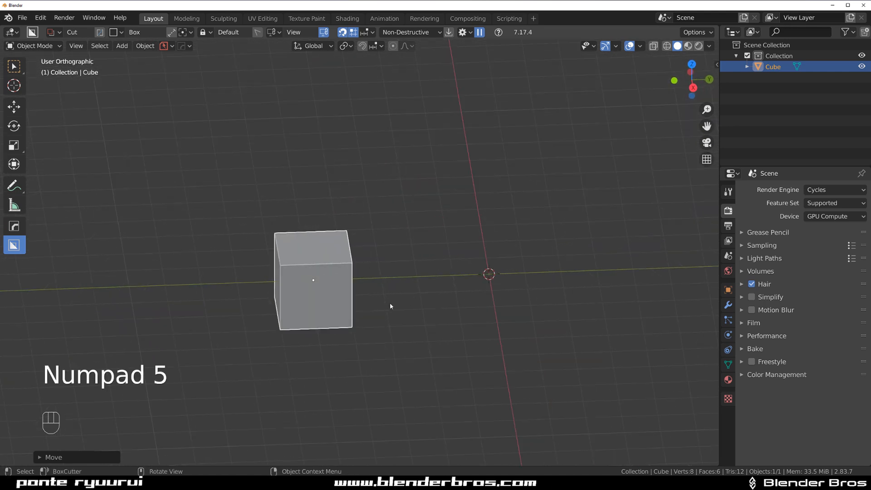
{"action": "key", "text": "KP_5"}
{"action": "type", "text": "Mirror"}
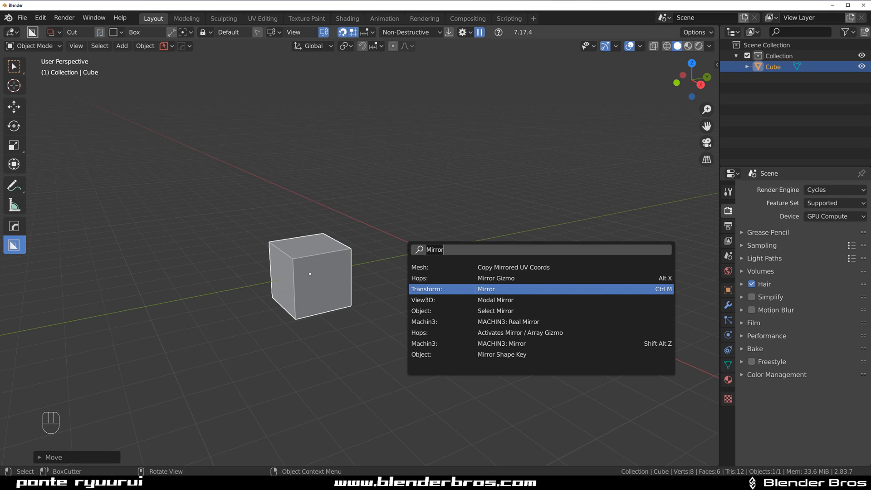
{"action": "left_click", "coordinate": [485, 288]}
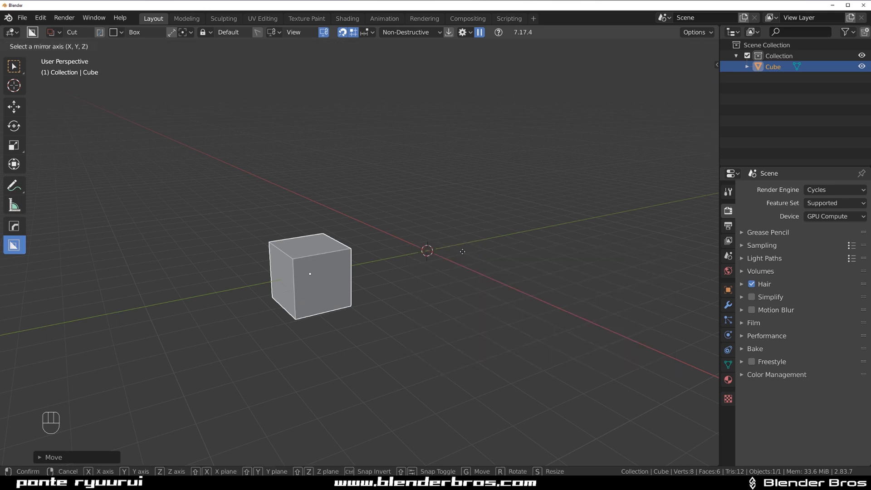
{"action": "key", "text": "y"}
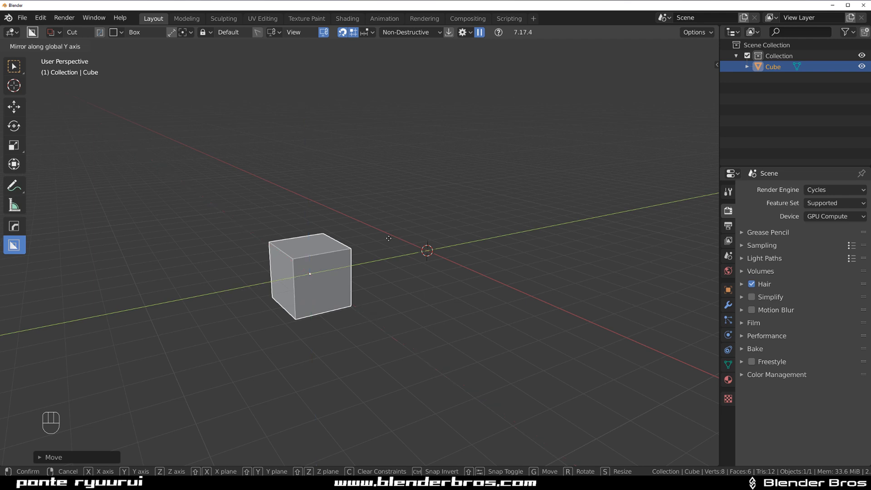
{"action": "key", "text": "x"}
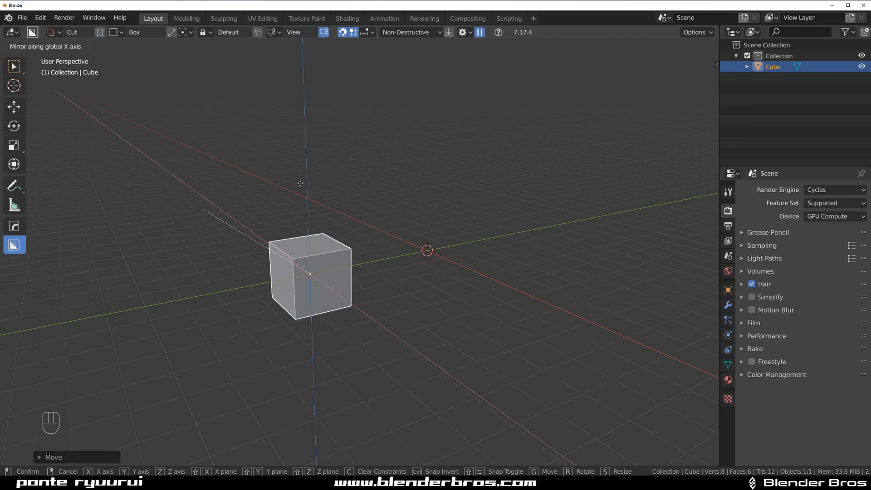
{"action": "key", "text": "Y"}
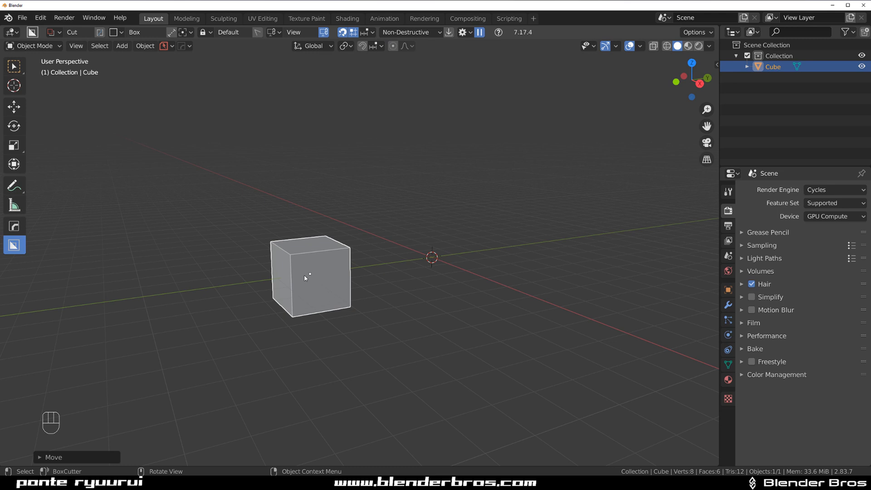
- Chamfer one top corner vertex in Edit Mode, then try a mirror along Z
{"action": "key", "text": "Tab"}
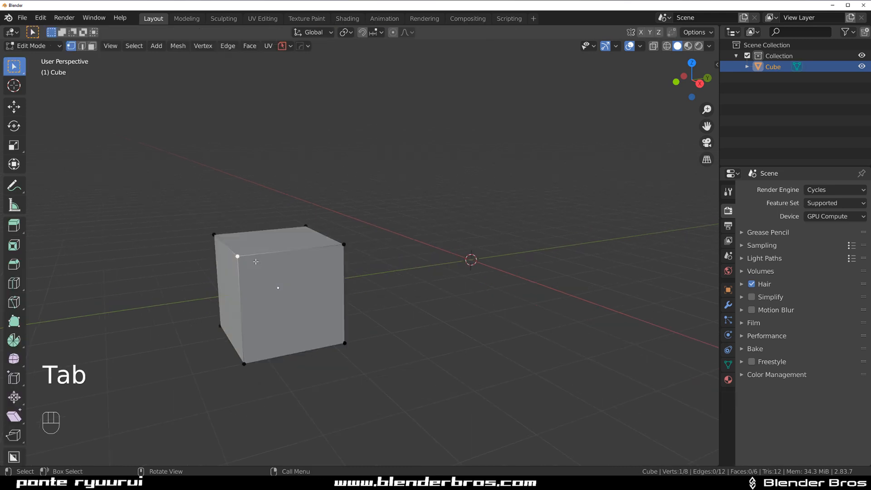
{"action": "key", "text": "Tab"}
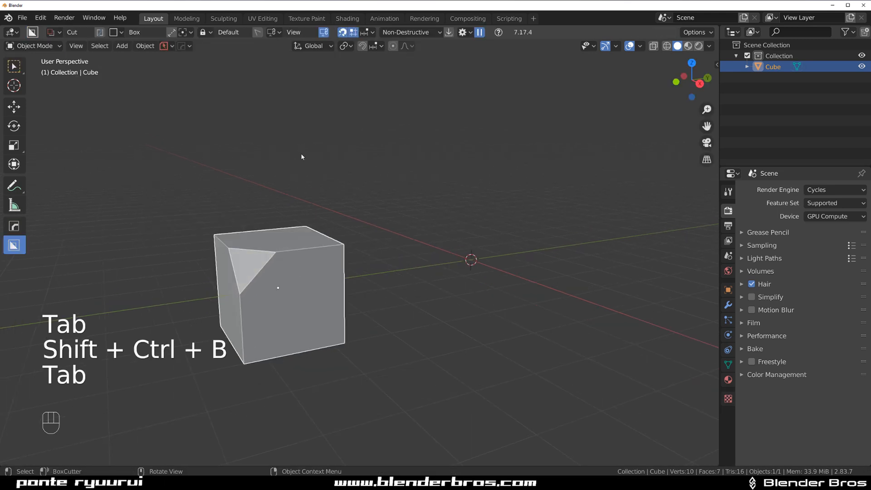
{"action": "type", "text": "MIRR"}
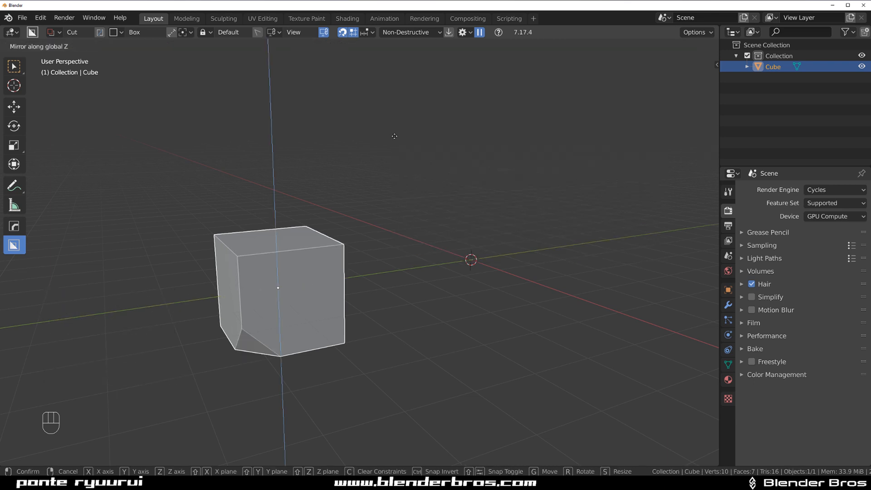
{"action": "key", "text": "y"}
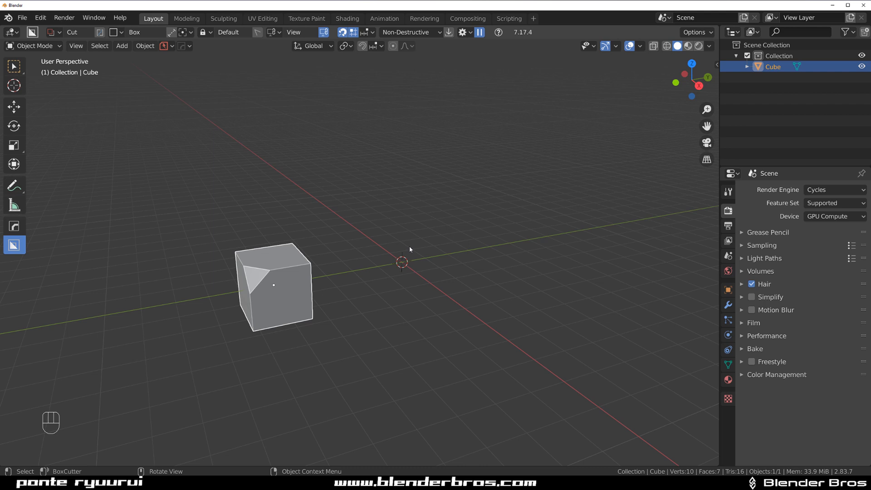
{"action": "mouse_move", "coordinate": [401, 271]}
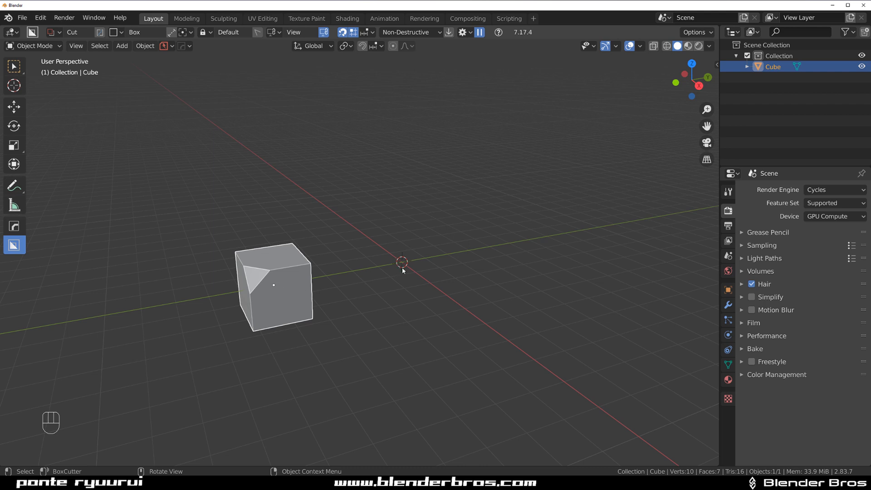
{"action": "left_click", "coordinate": [345, 45]}
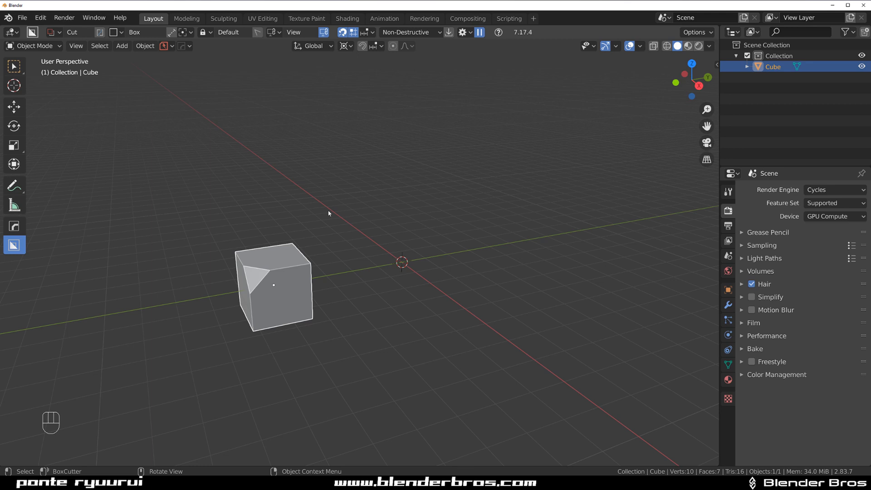
{"action": "key", "text": "space"}
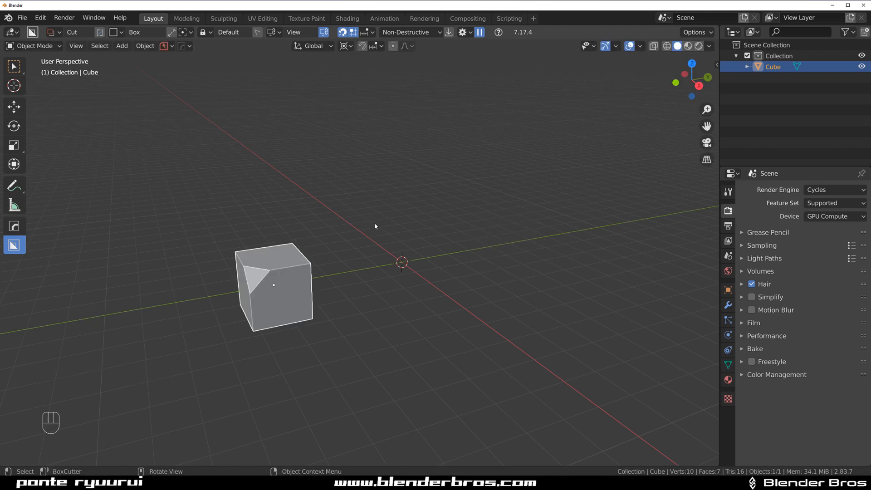
{"action": "mouse_move", "coordinate": [315, 286]}
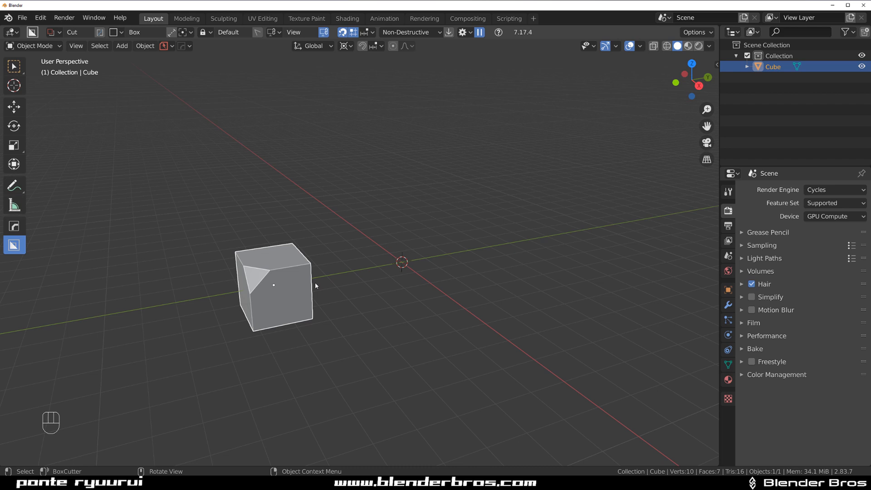
{"action": "key", "text": "shift+d"}
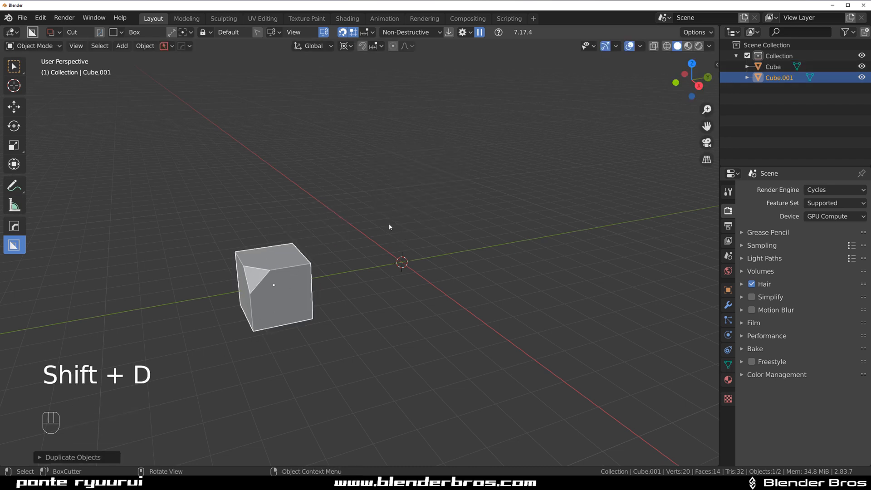
{"action": "key", "text": "r"}
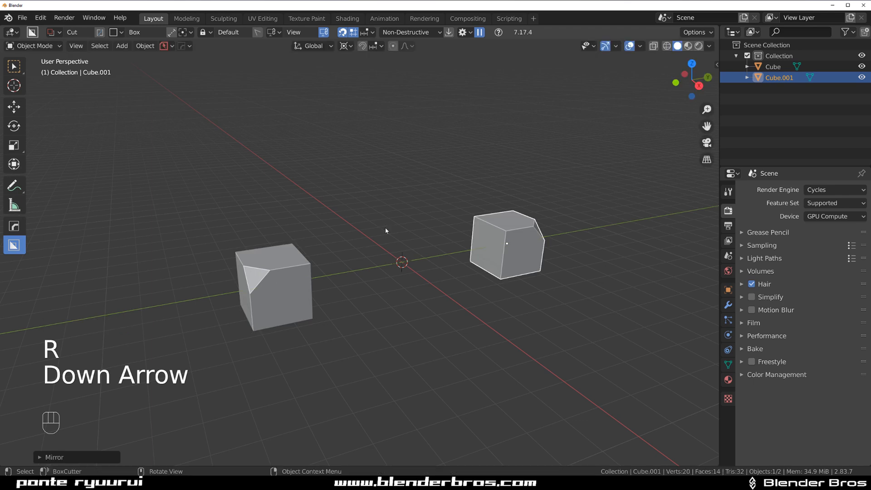
{"action": "key", "text": "Tab"}
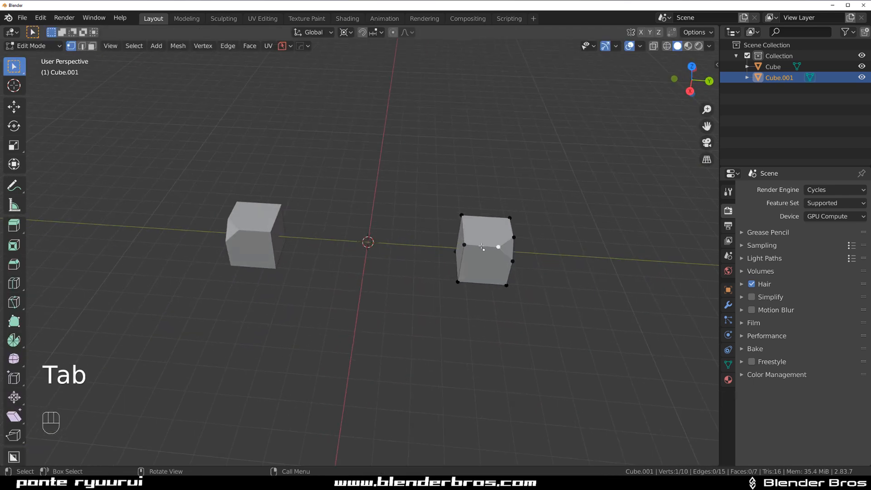
{"action": "key", "text": "shift+ctrl+b"}
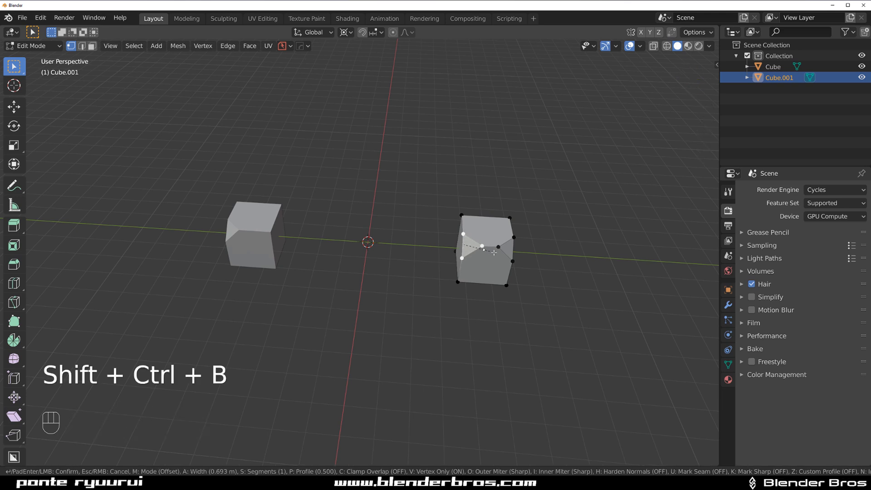
{"action": "key", "text": "Tab"}
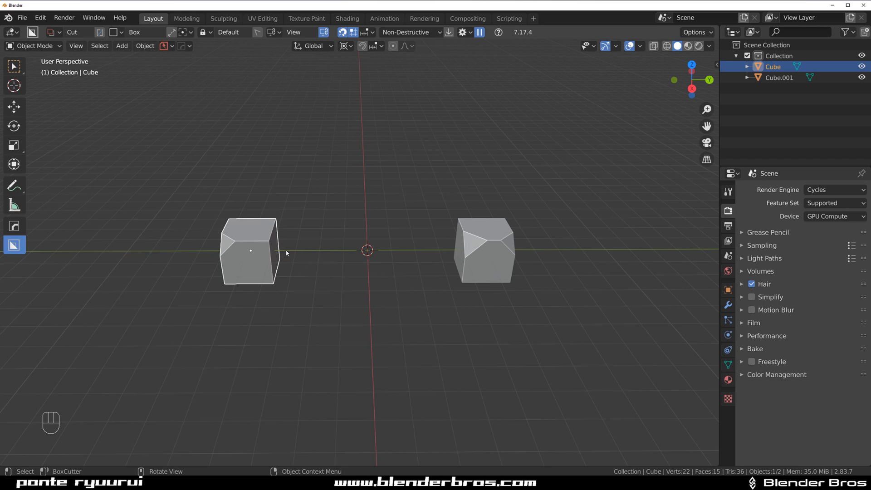
{"action": "mouse_move", "coordinate": [325, 243]}
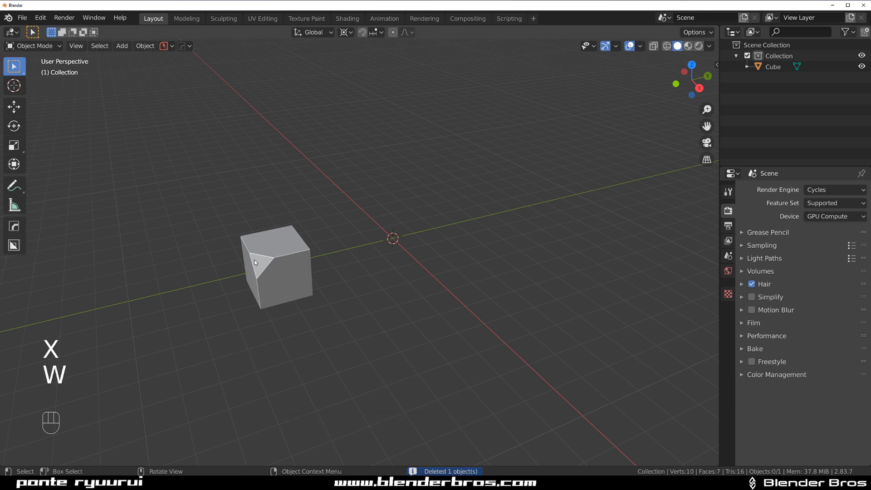
- Make a linked duplicate of the chamfered cube mirrored across the origin
{"action": "left_click", "coordinate": [276, 266]}
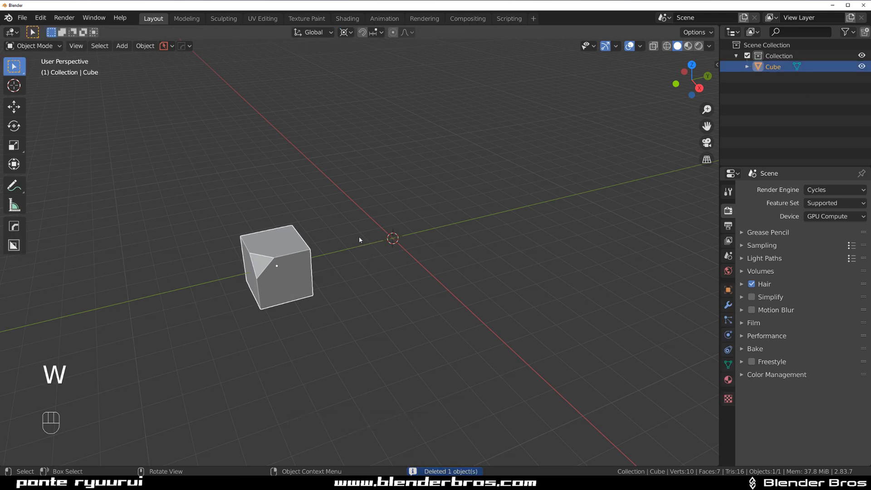
{"action": "key", "text": "Alt+D"}
{"action": "type", "text": "MIRR"}
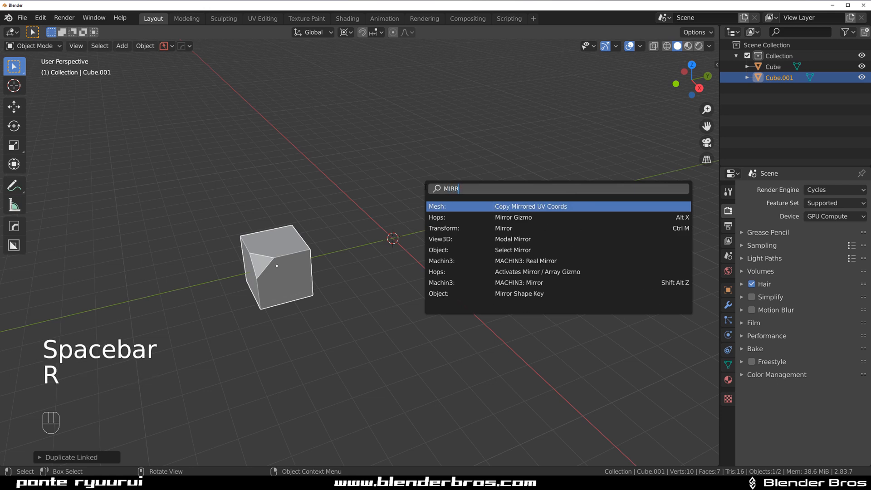
{"action": "key", "text": "Down"}
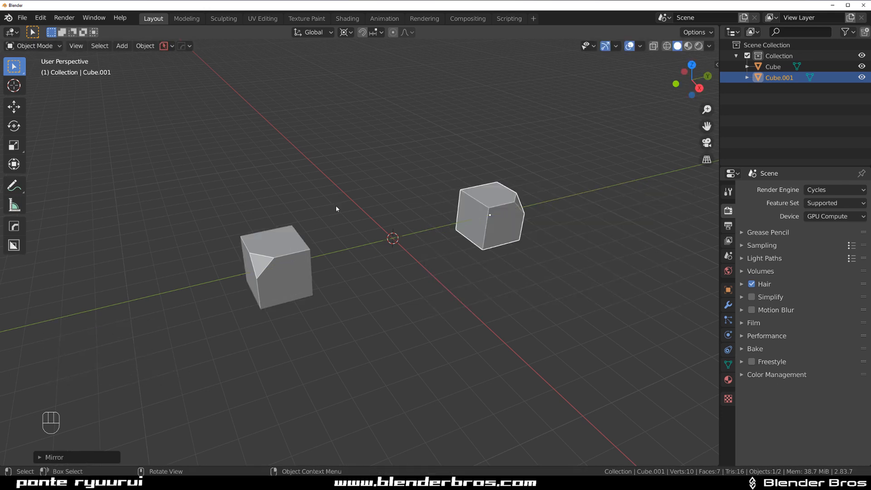
- Rotate the whole shared mesh in Edit Mode so both cubes reorient together
{"action": "key", "text": "Tab"}
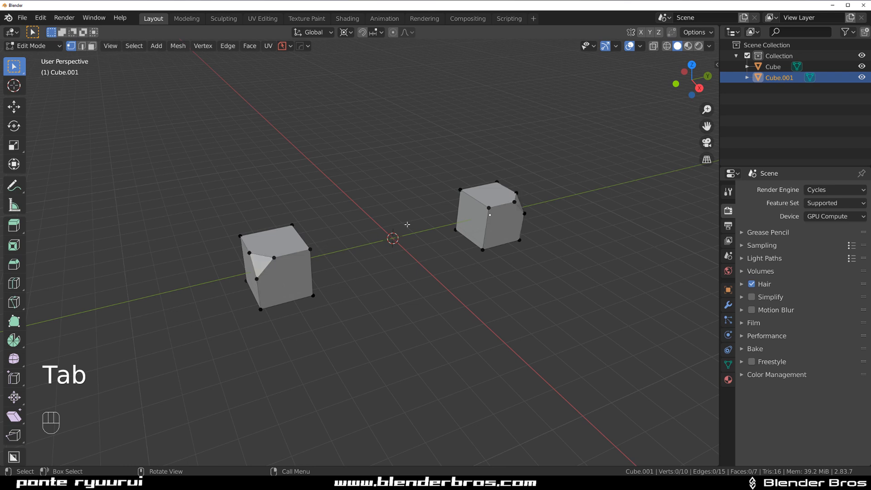
{"action": "key", "text": "shift+ctrl+b"}
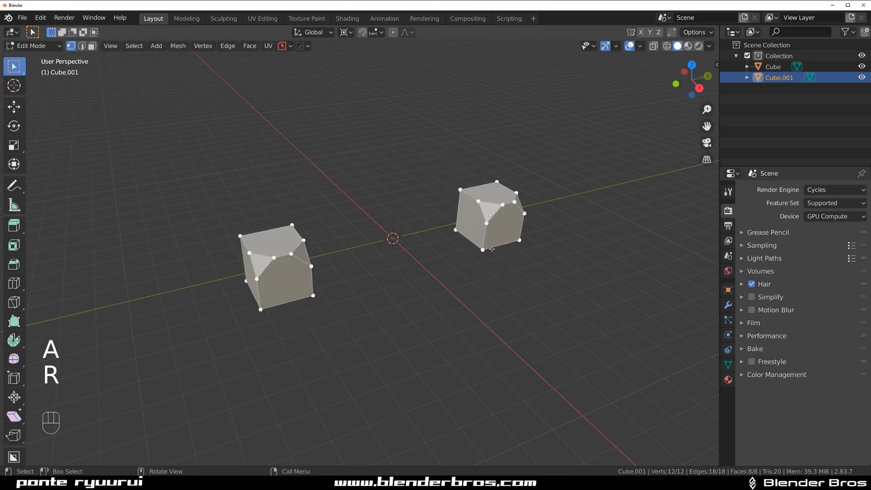
{"action": "key", "text": "Tab"}
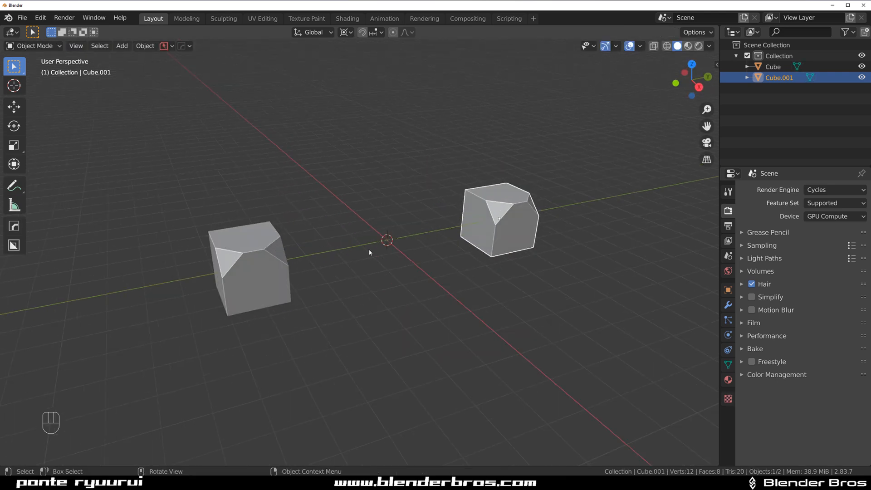
{"action": "mouse_move", "coordinate": [386, 226]}
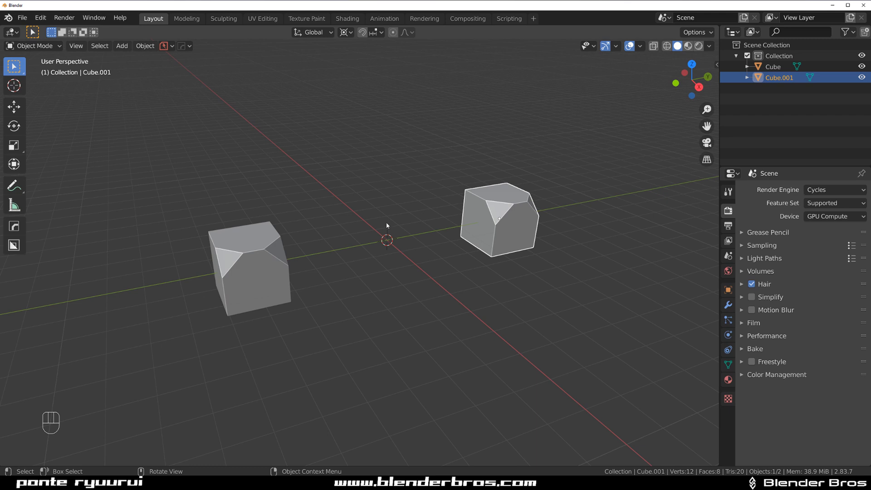
{"action": "mouse_move", "coordinate": [324, 249]}
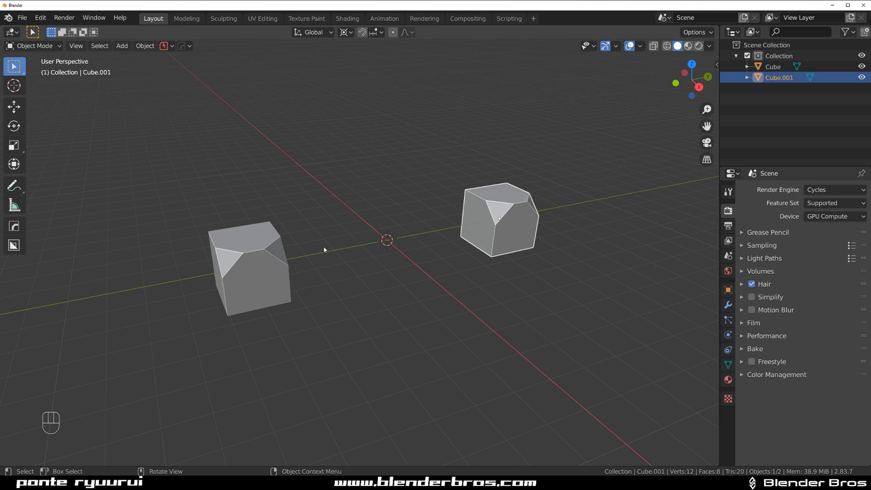
- Join both cubes into one object and set its origin to the 3D cursor
{"action": "key", "text": "a"}
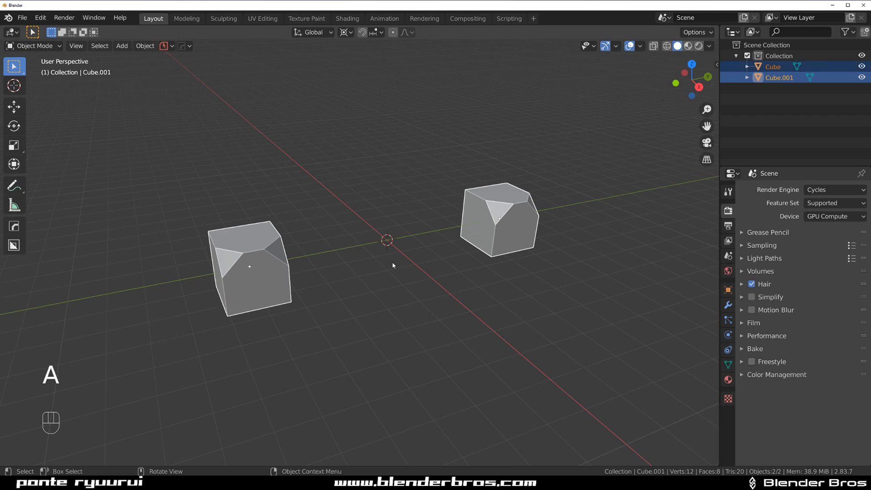
{"action": "key", "text": "ctrl+j"}
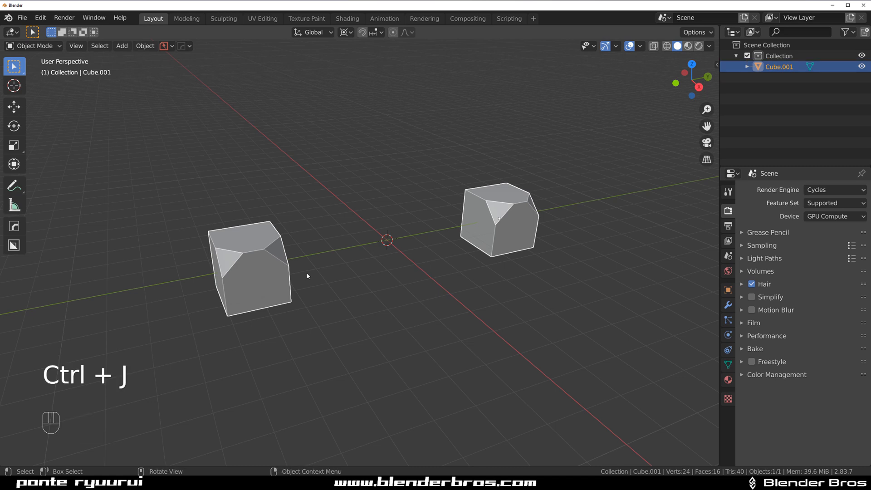
{"action": "key", "text": "shift+s"}
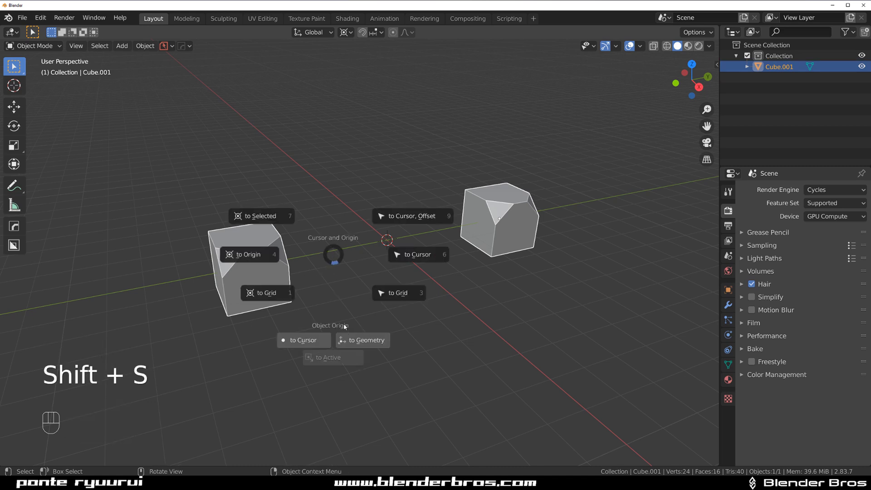
{"action": "mouse_move", "coordinate": [362, 340]}
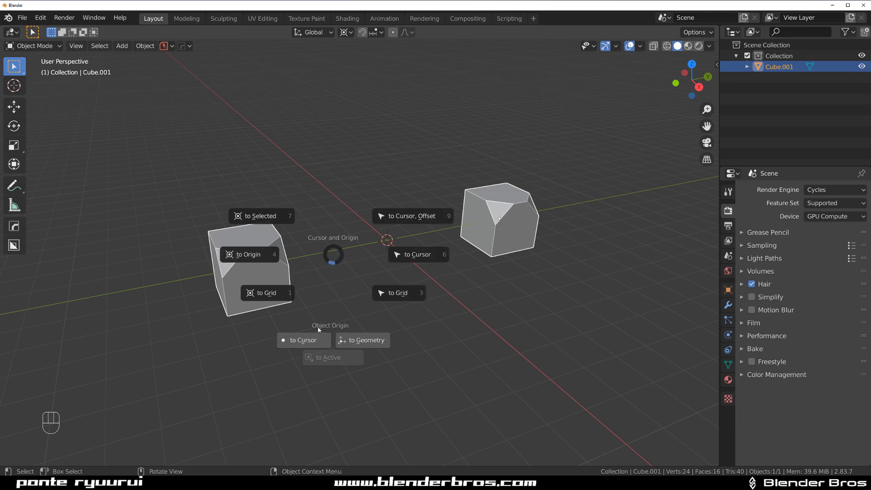
{"action": "left_click", "coordinate": [303, 340]}
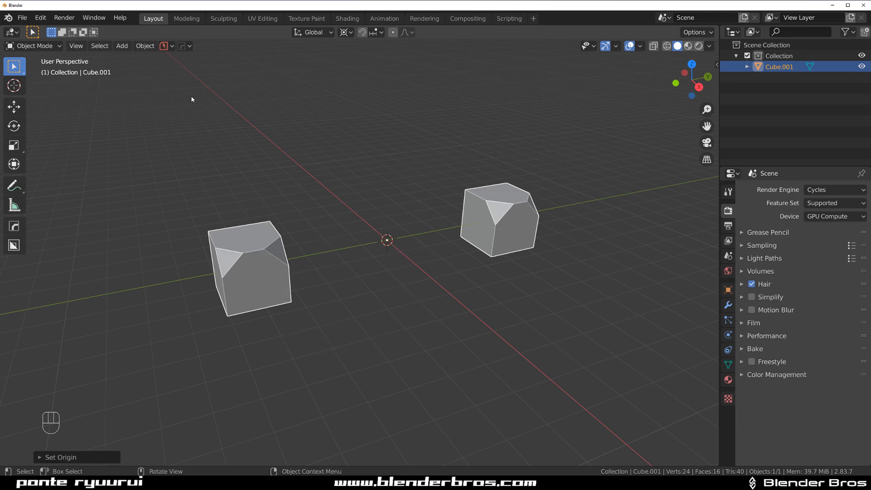
{"action": "left_click", "coordinate": [144, 45]}
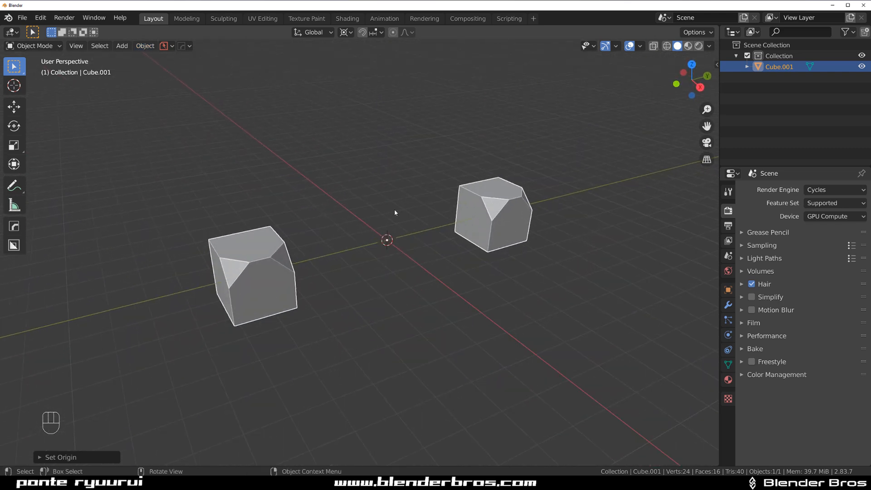
{"action": "mouse_move", "coordinate": [424, 206]}
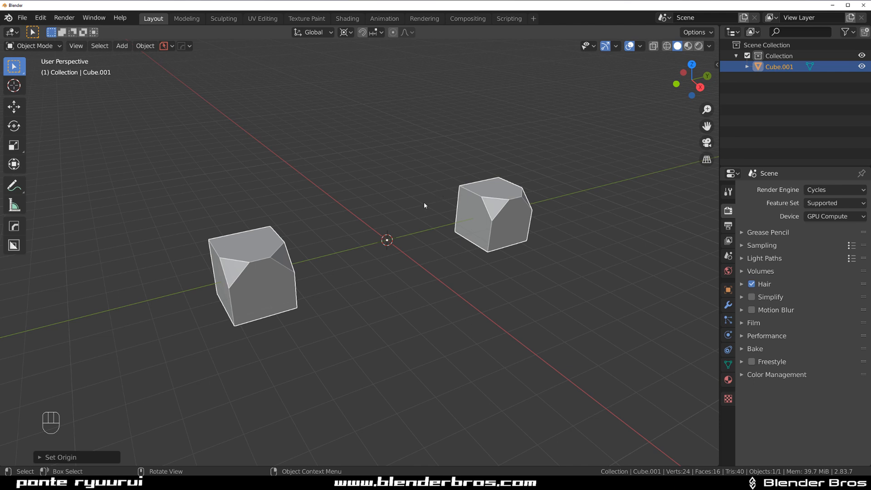
{"action": "mouse_move", "coordinate": [468, 138]}
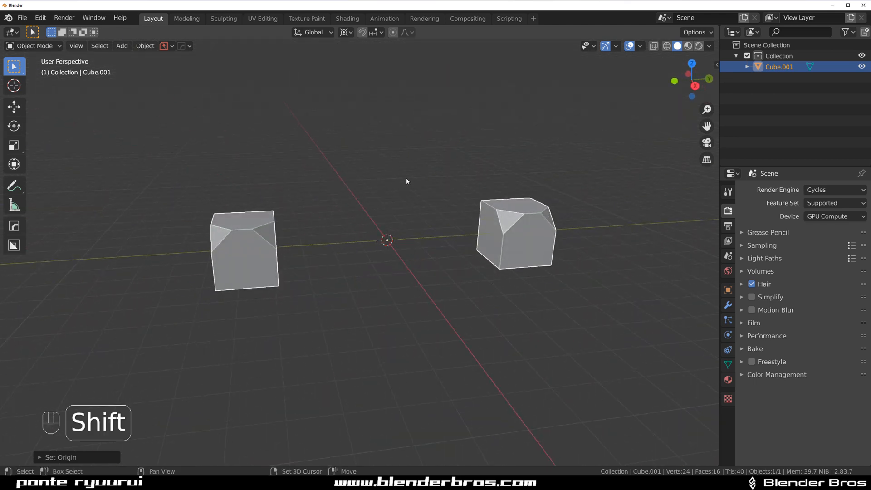
- Undo back to the single cube with one chamfered corner
{"action": "key", "text": "Tab"}
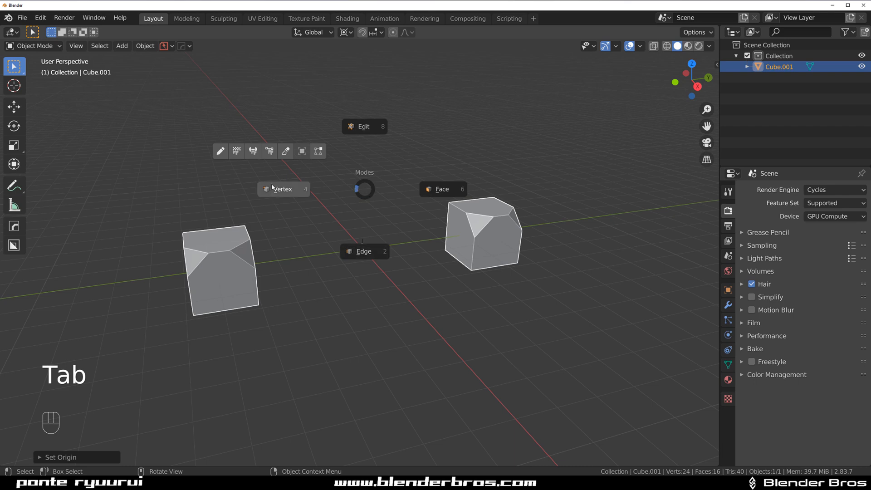
{"action": "key", "text": "Tab"}
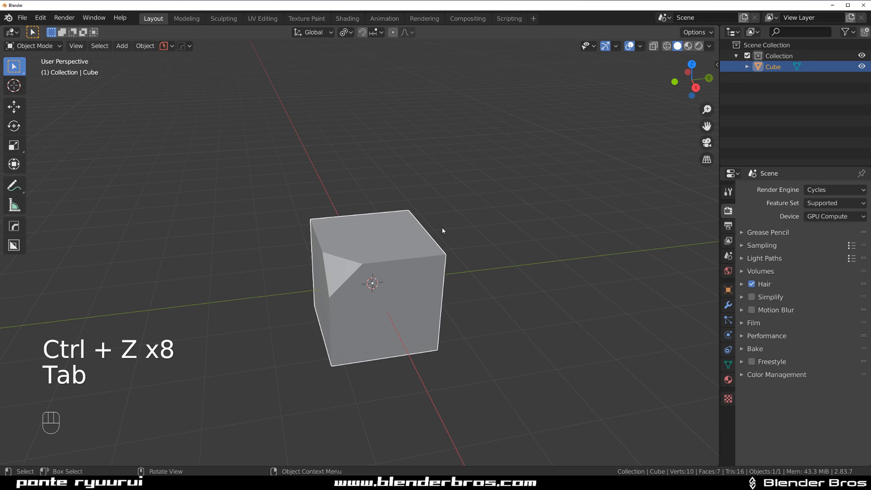
- Enter Edit Mode on the cube and try the Symmetrize operator via search
{"action": "key", "text": "Tab"}
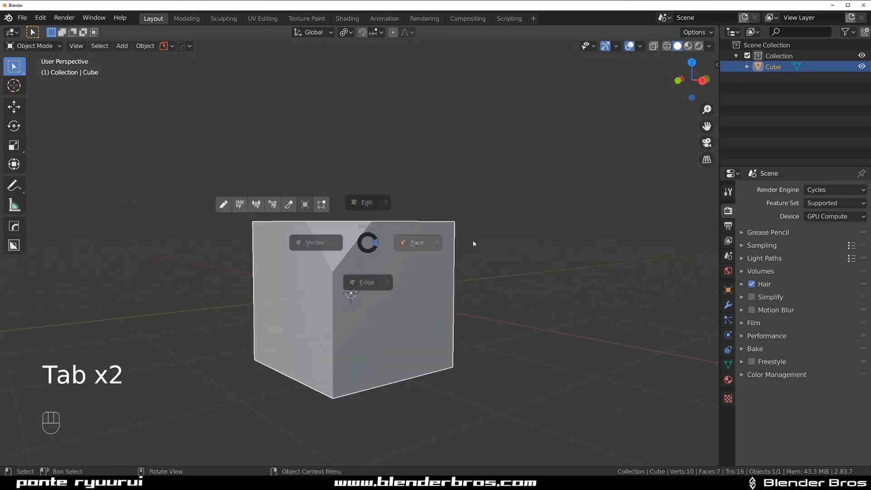
{"action": "key", "text": "Tab"}
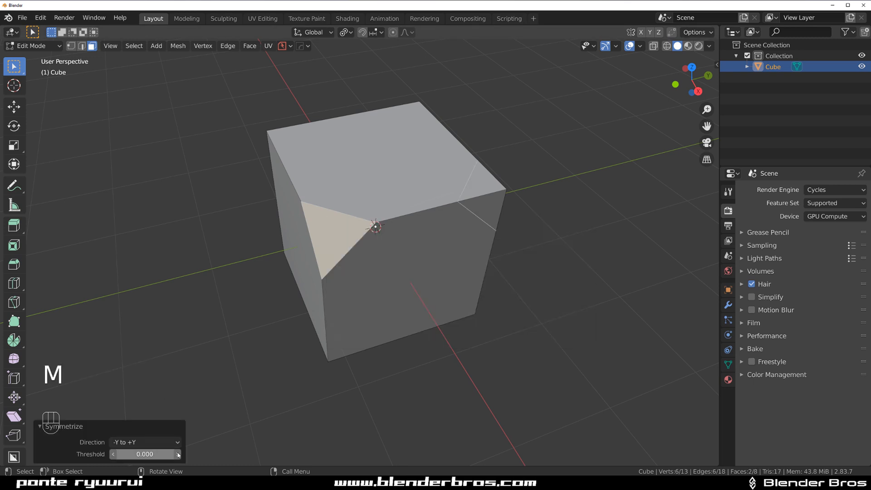
{"action": "left_click", "coordinate": [143, 442]}
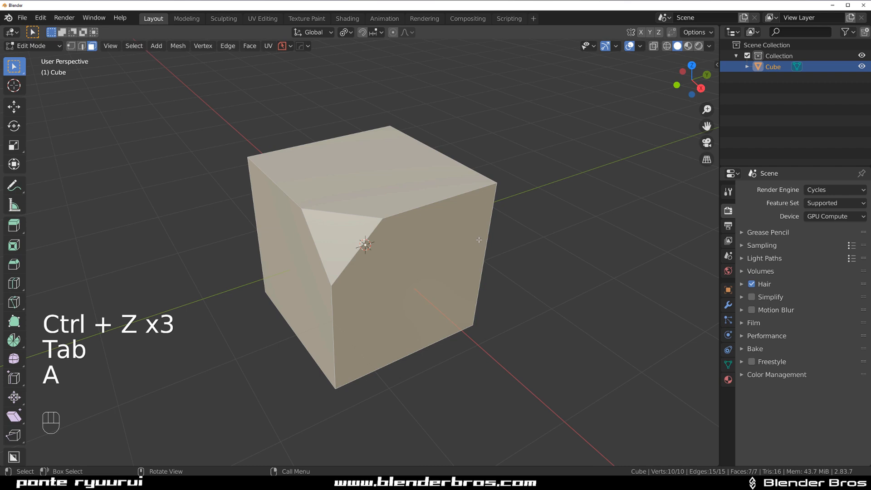
{"action": "type", "text": "symm"}
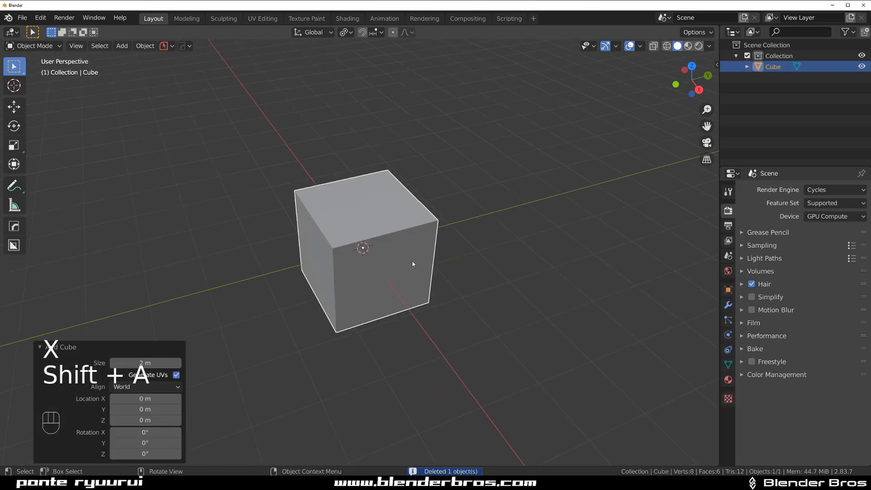
- Bevel one corner of the new cube and turn on Cavity viewport shading
{"action": "key", "text": "Tab"}
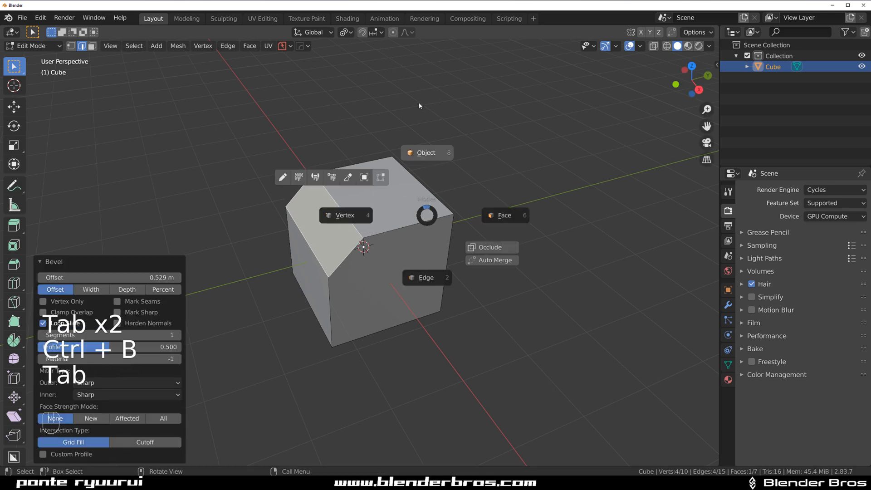
{"action": "key", "text": "Tab"}
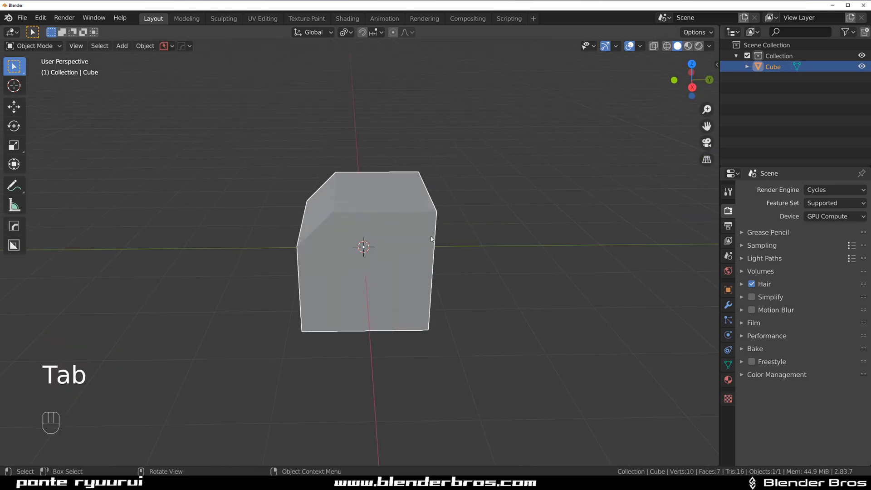
{"action": "key", "text": "alt+v"}
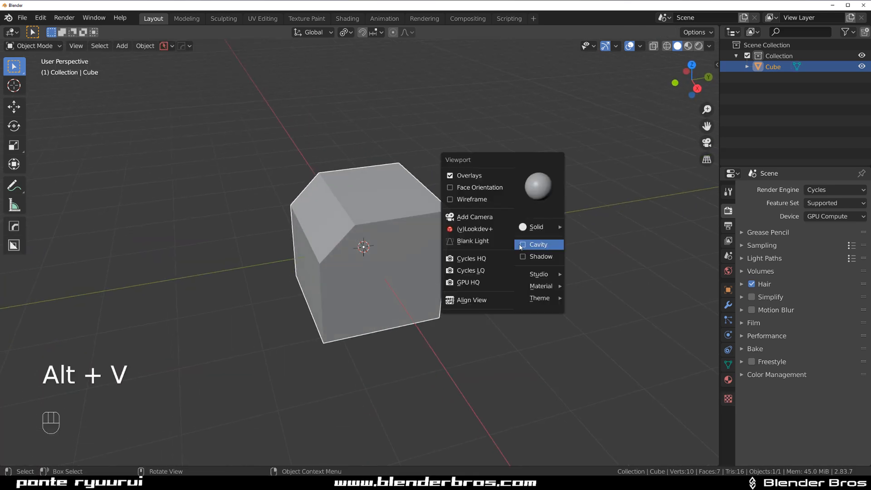
{"action": "left_click", "coordinate": [522, 243]}
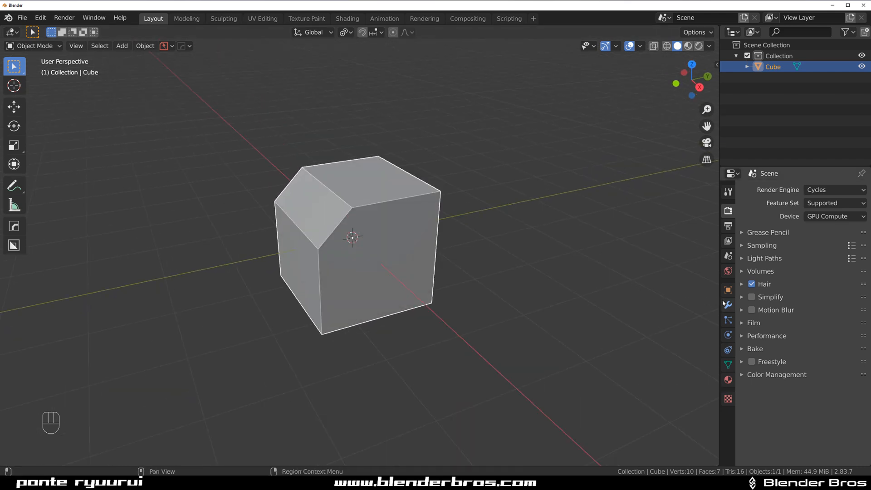
- Add a Mirror modifier set to Axis Y with Bisect Y and Flip Y
{"action": "left_click", "coordinate": [803, 190]}
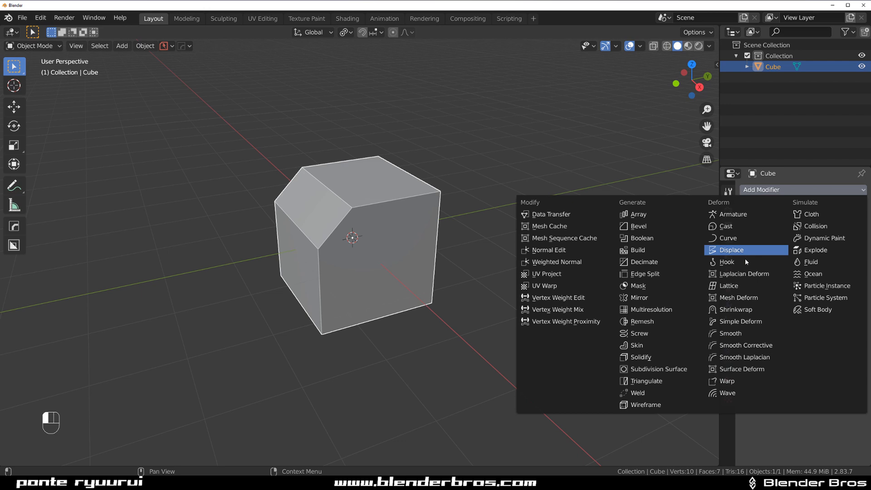
{"action": "left_click", "coordinate": [637, 298]}
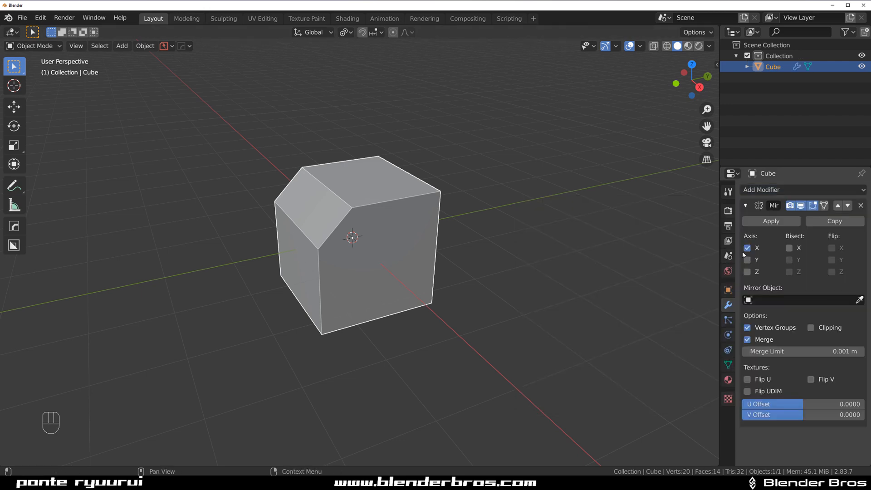
{"action": "left_click", "coordinate": [831, 247]}
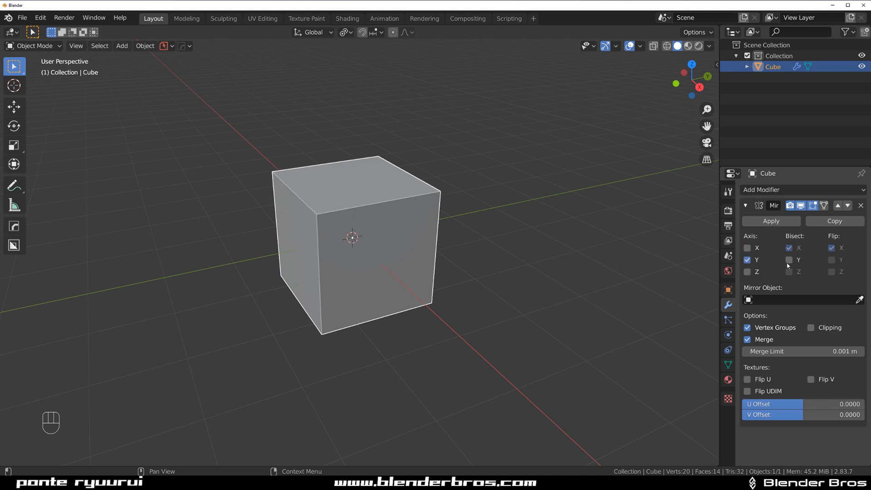
{"action": "left_click", "coordinate": [788, 260]}
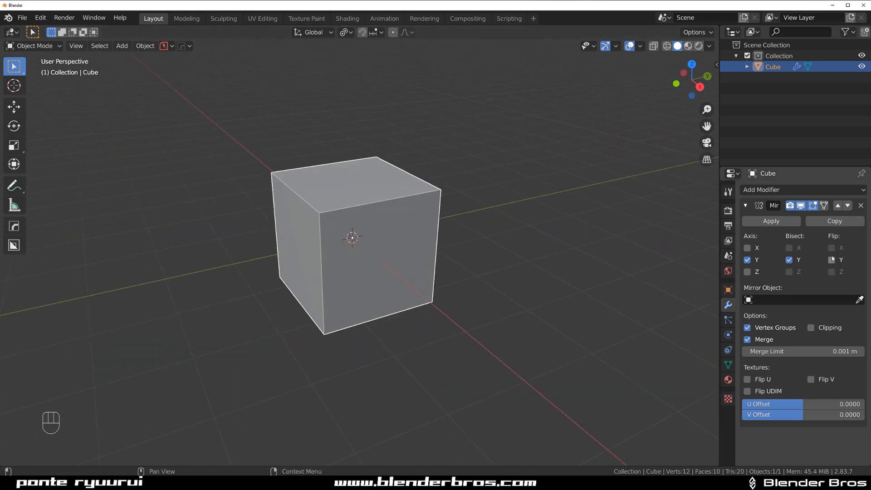
{"action": "left_click", "coordinate": [832, 259]}
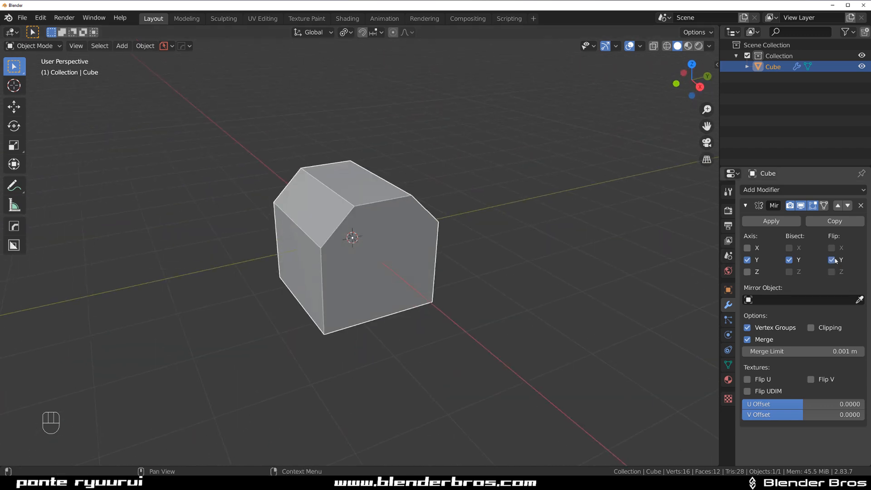
- Clear and re-tick the Y mirror with bisect and flip to compare halves
{"action": "left_click", "coordinate": [834, 259]}
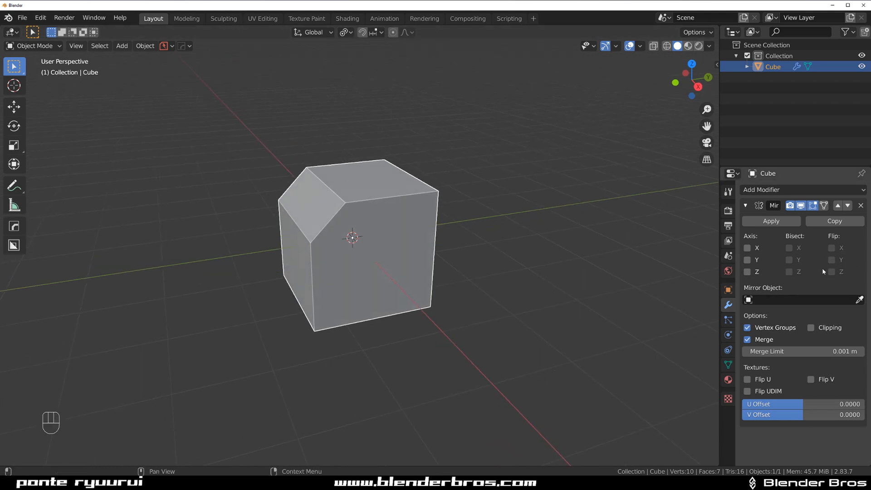
{"action": "left_click", "coordinate": [747, 260]}
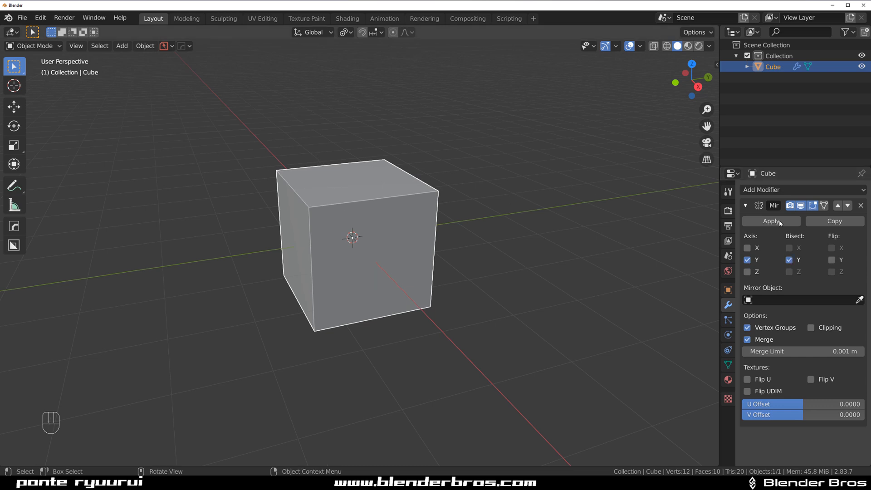
{"action": "left_click", "coordinate": [832, 260]}
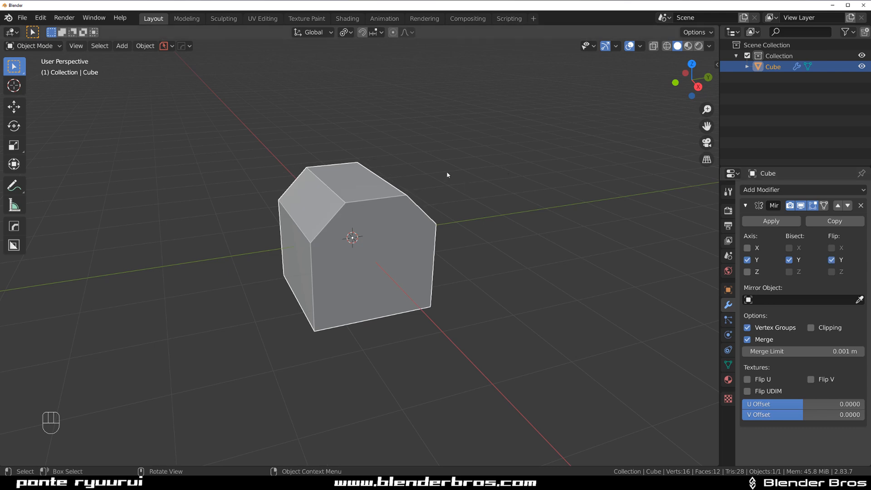
{"action": "key", "text": "Tab"}
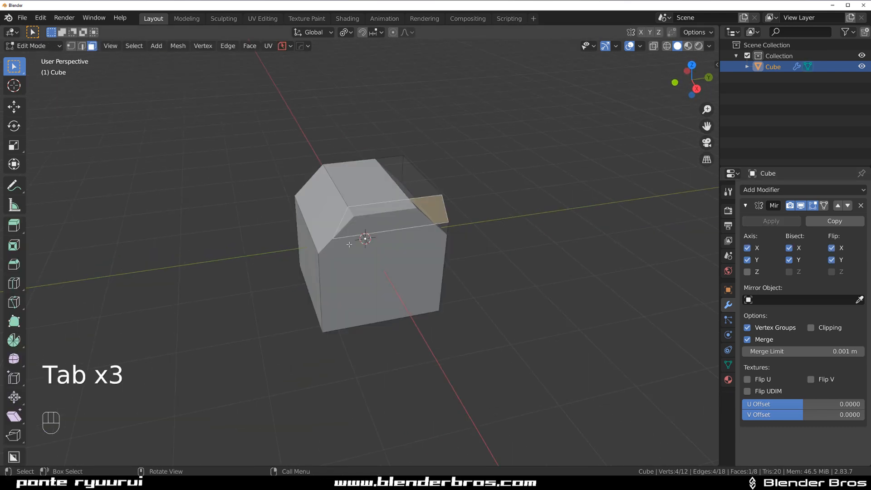
- Stretch a face along Y, then inset and extrude a narrow arm that repeats on both ends
{"action": "key", "text": "g"}
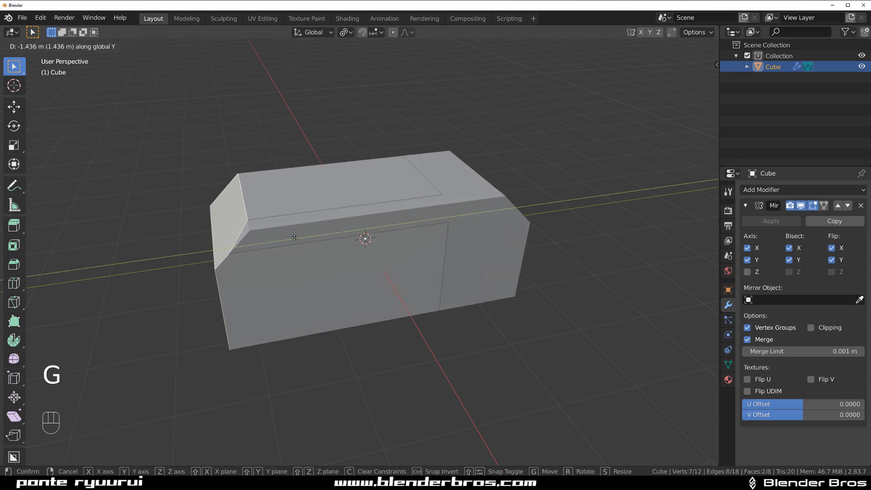
{"action": "key", "text": "Tab"}
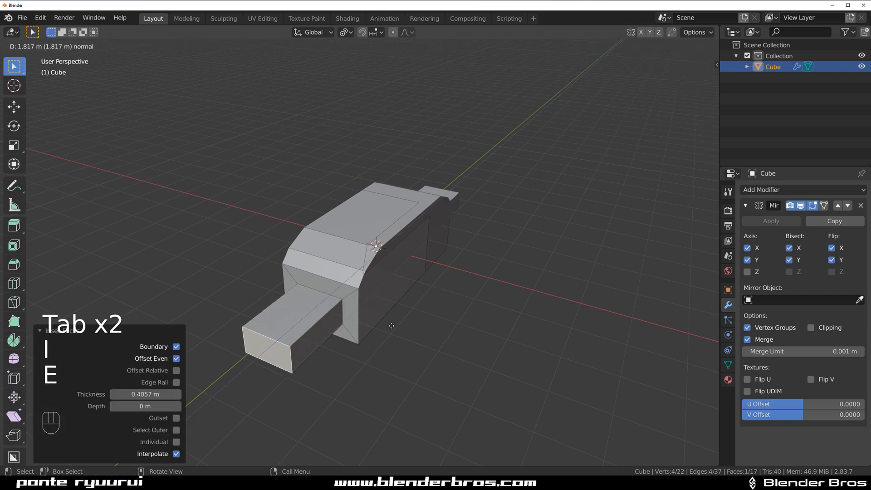
{"action": "key", "text": "Tab"}
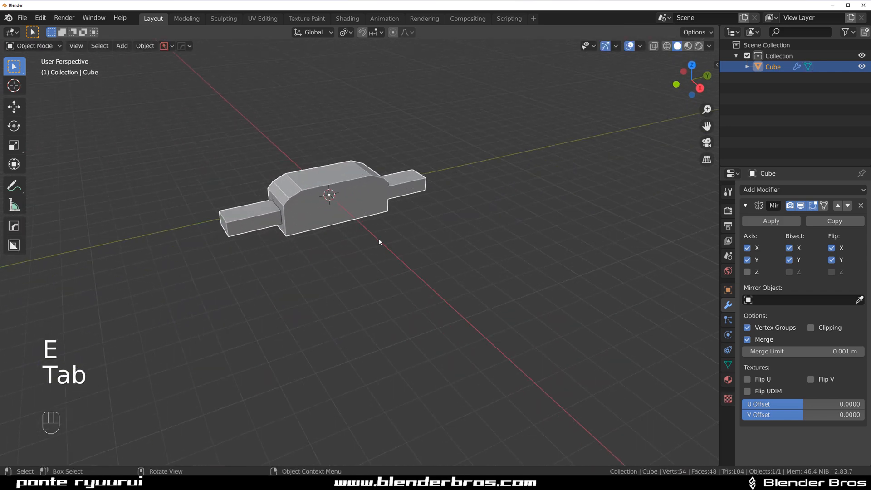
- Replace the object with a fresh cube and add a Mirror modifier to it
{"action": "key", "text": "shift+a"}
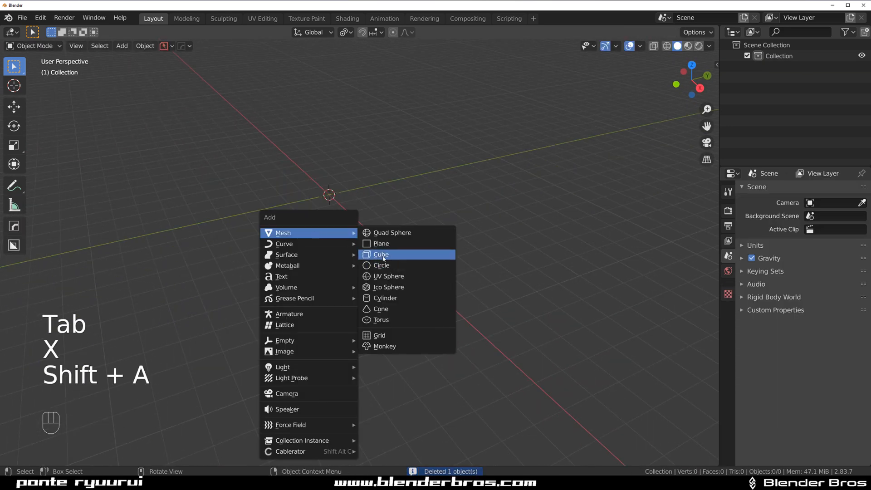
{"action": "left_click", "coordinate": [380, 254]}
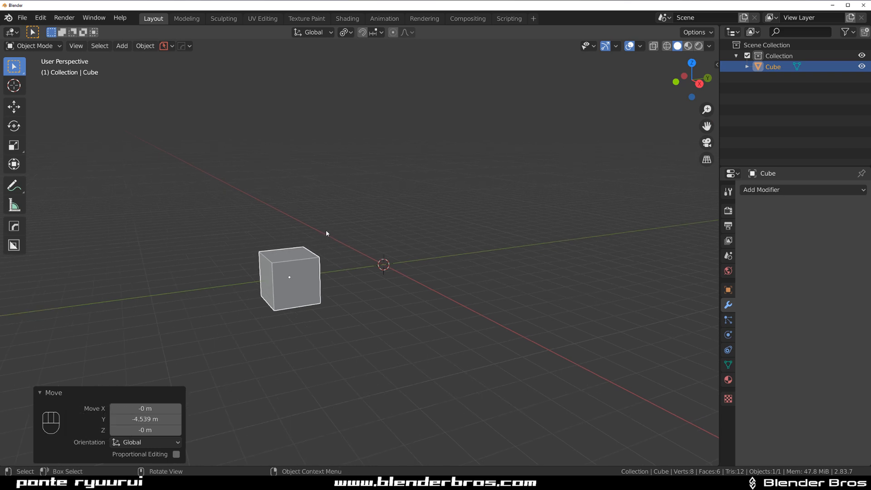
{"action": "mouse_move", "coordinate": [355, 59]}
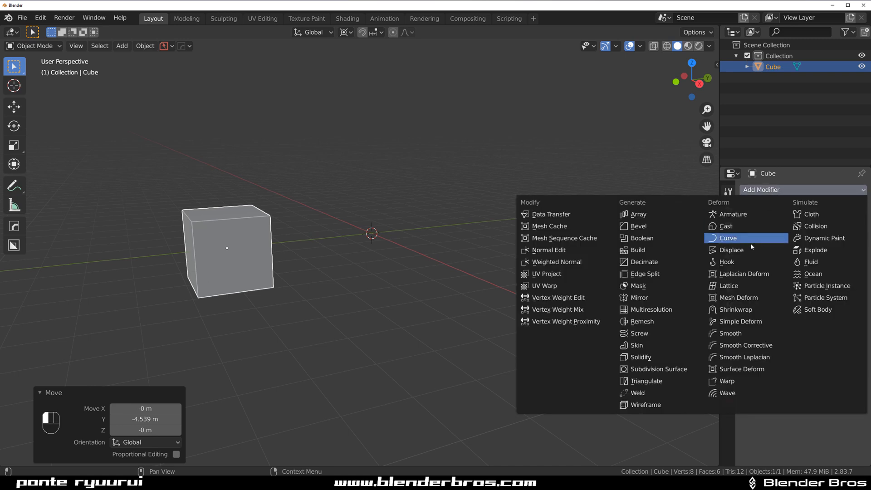
{"action": "left_click", "coordinate": [637, 297]}
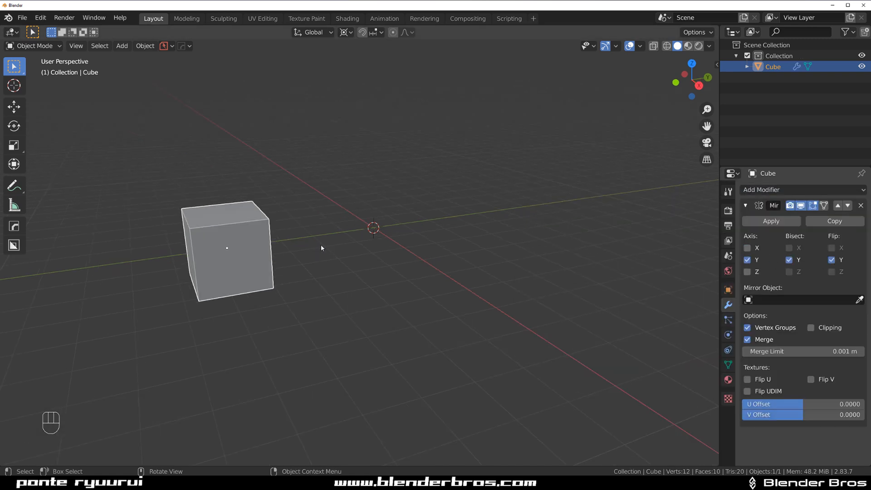
- Set the cube's origin to the 3D cursor so the copy mirrors across the world centre
{"action": "key", "text": "shift+s"}
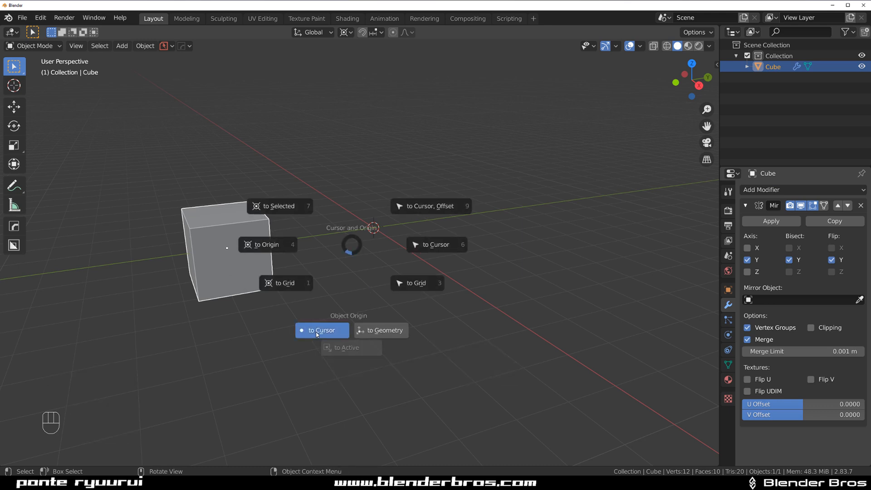
{"action": "left_click", "coordinate": [321, 330]}
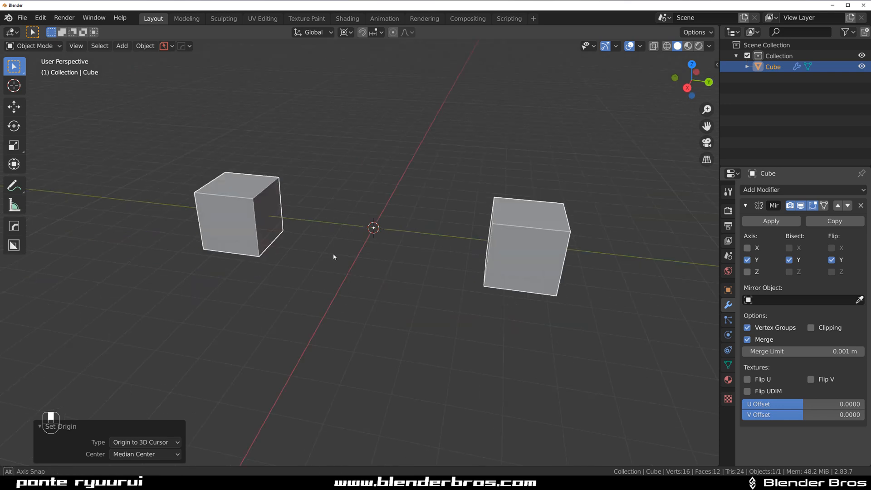
{"action": "key", "text": "Tab"}
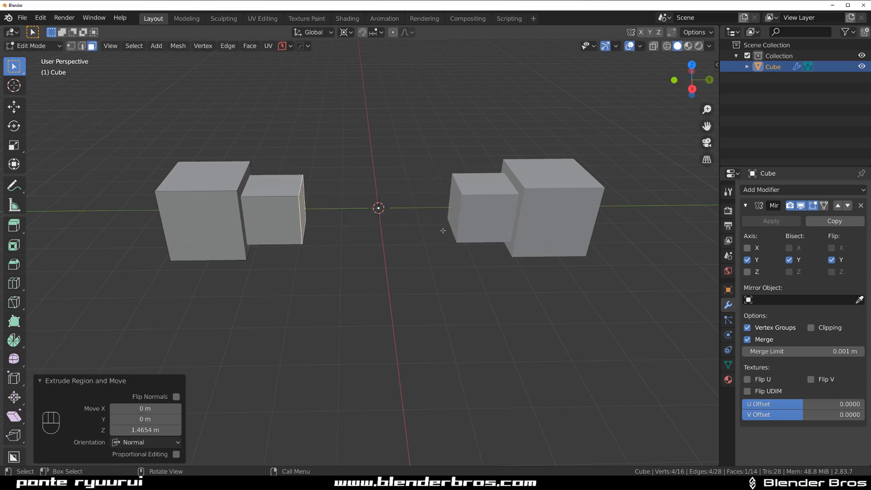
- Enable Clipping and move the extruded face to the mirror plane, fusing both halves
{"action": "left_click", "coordinate": [811, 327]}
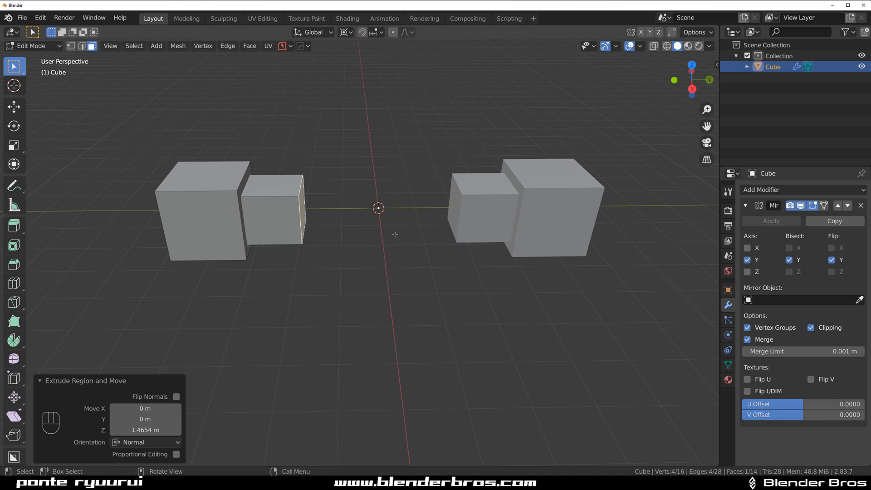
{"action": "key", "text": "g"}
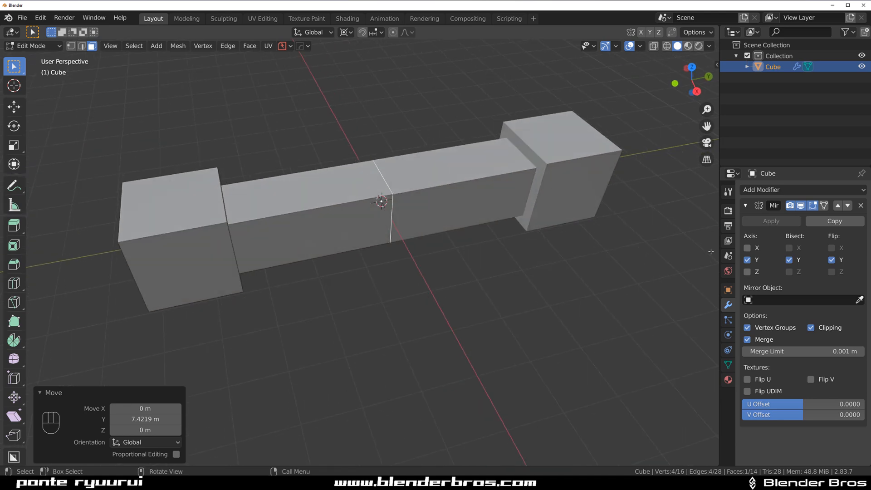
{"action": "key", "text": "Tab"}
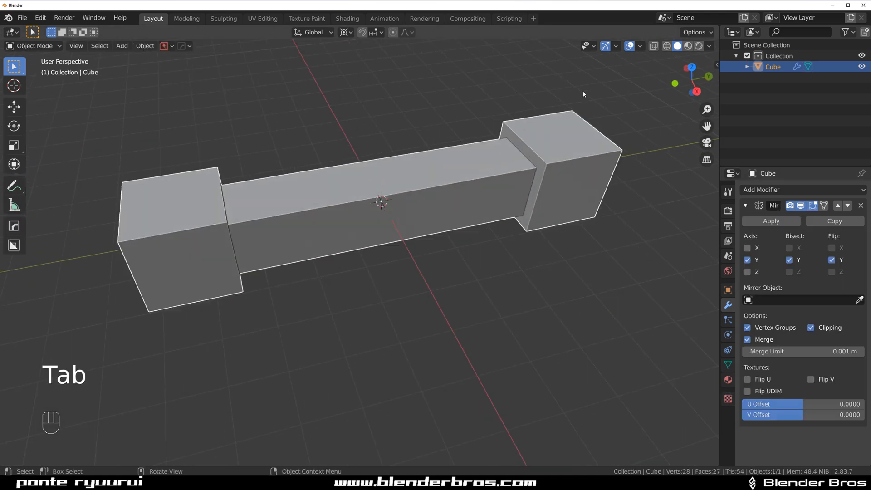
- Re-enter Edit Mode and request deletion of the bar
{"action": "key", "text": "Tab"}
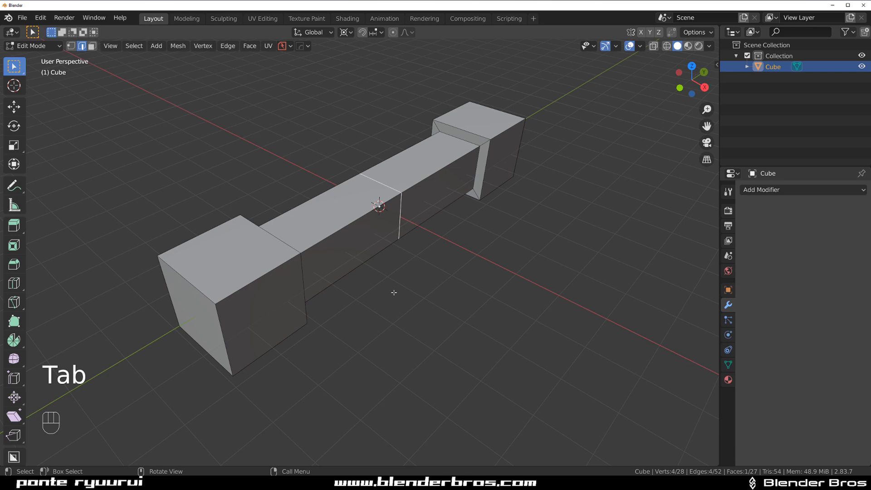
{"action": "key", "text": "x"}
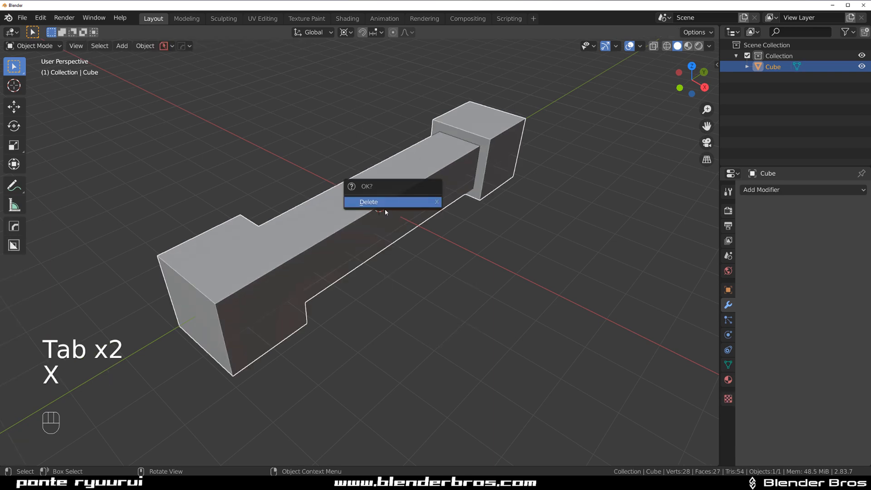
- Delete the bar and add a fresh cube at the world origin
{"action": "left_click", "coordinate": [369, 202]}
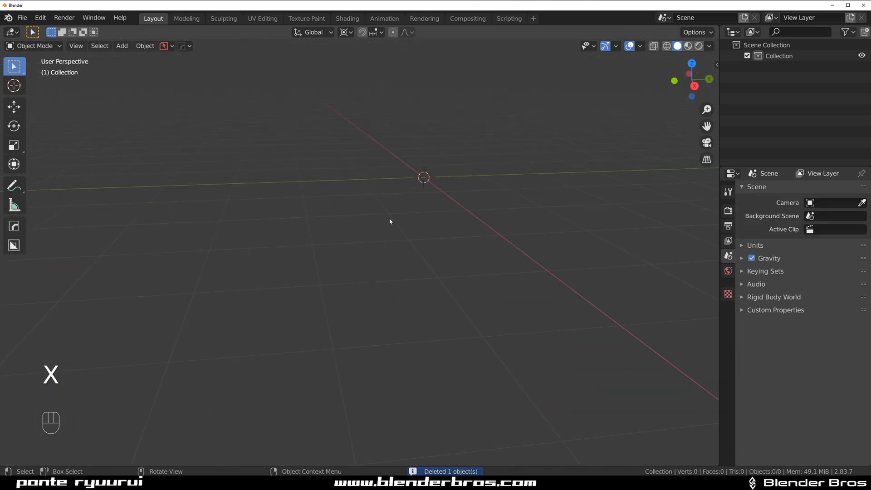
{"action": "key", "text": "shift+a"}
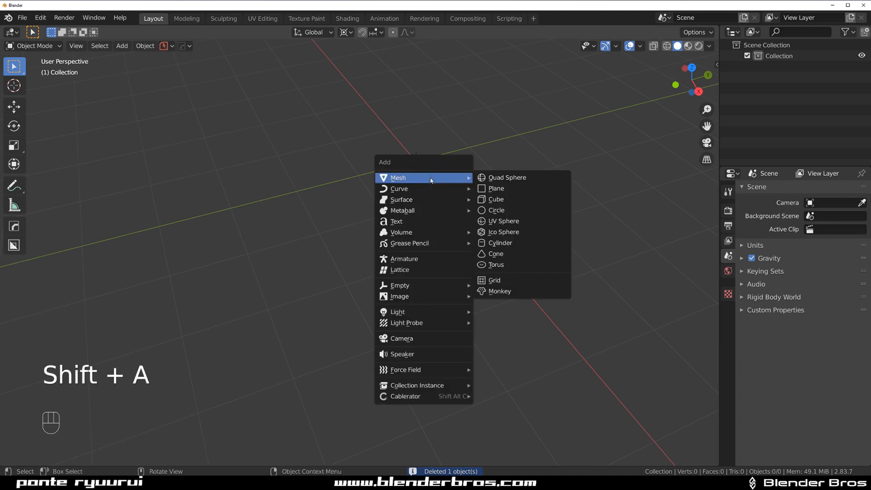
{"action": "left_click", "coordinate": [496, 199]}
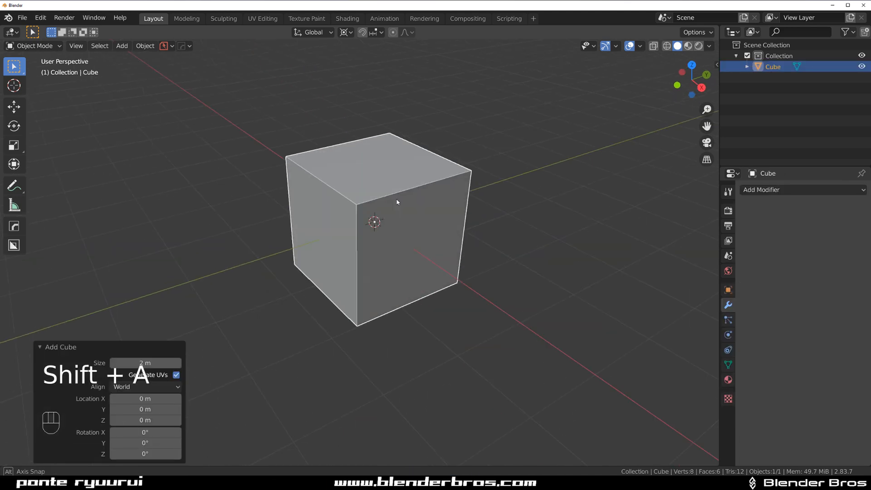
- Bevel one top edge with Ctrl+B, add an Alt+X mirror and undo it
{"action": "key", "text": "Tab"}
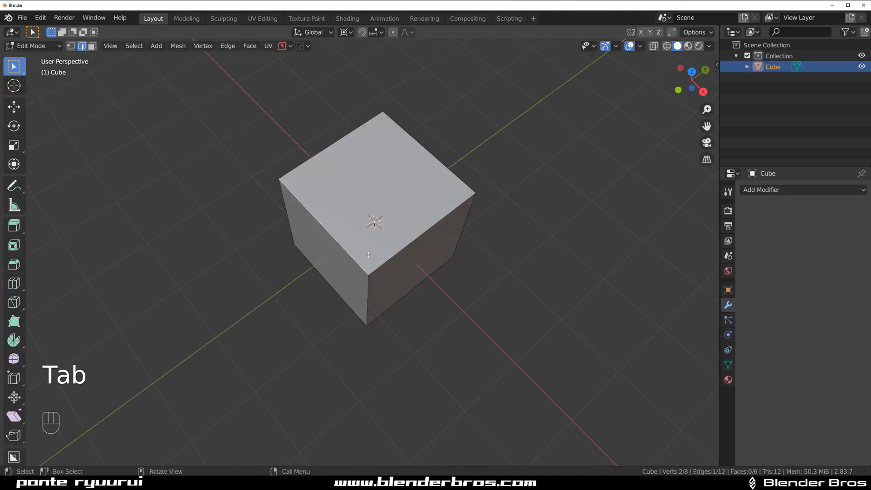
{"action": "key", "text": "ctrl+b"}
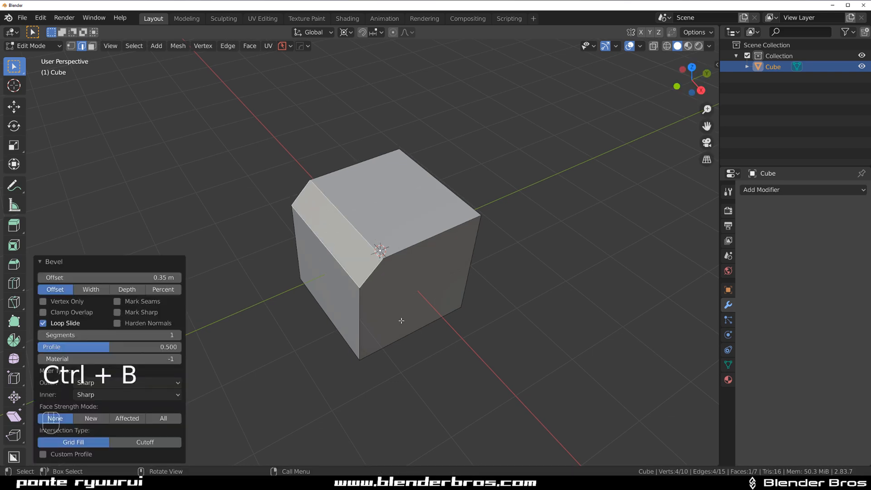
{"action": "key", "text": "Tab"}
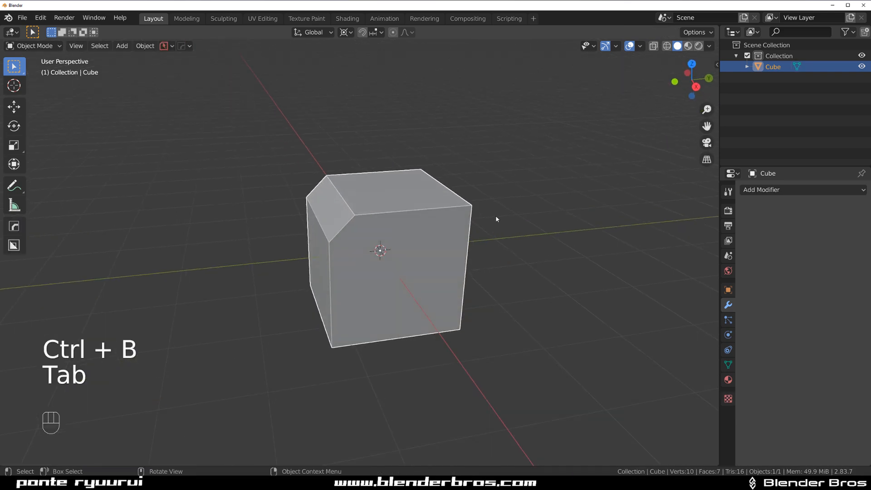
{"action": "key", "text": "alt+x"}
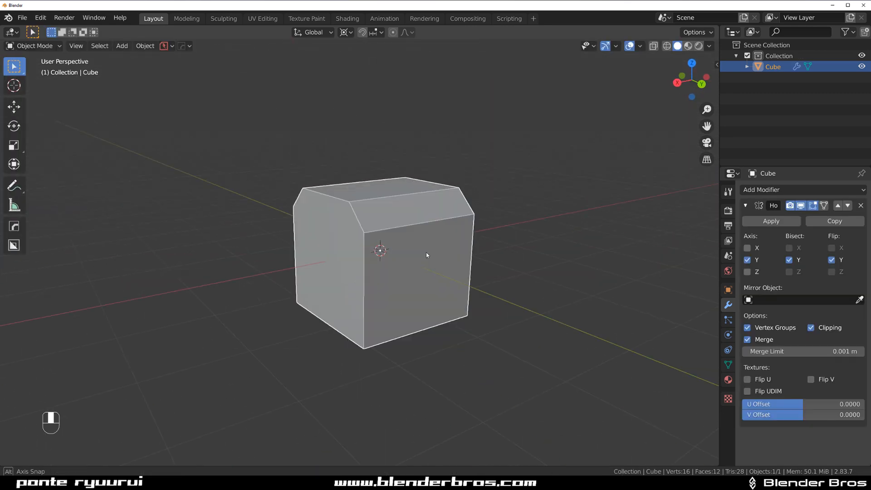
{"action": "key", "text": "ctrl+z"}
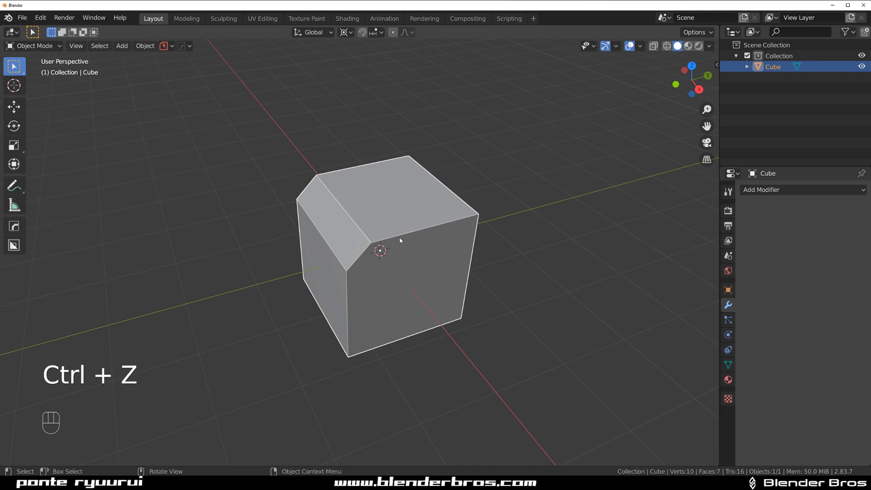
- Bring up the Hard Ops Alt+X mirror gizmo and choose its mirror mode and pivot point
{"action": "key", "text": "Alt+x"}
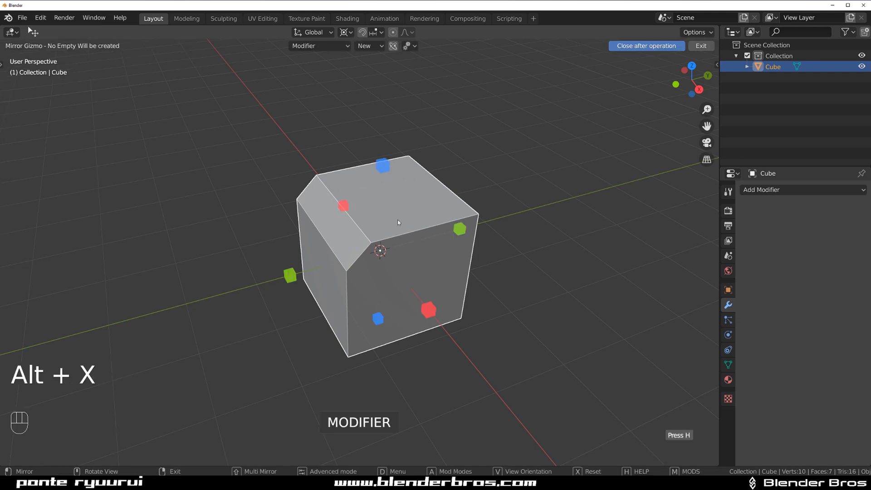
{"action": "left_click", "coordinate": [319, 45]}
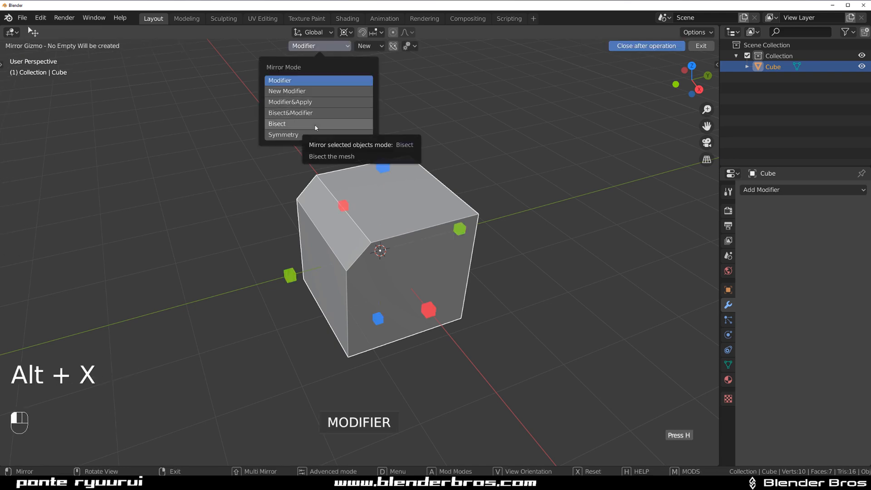
{"action": "left_click", "coordinate": [283, 135]}
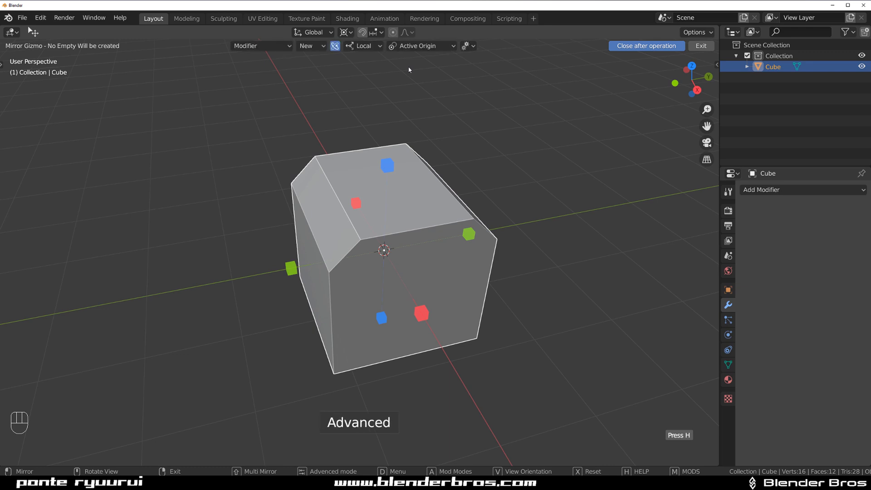
{"action": "left_click", "coordinate": [419, 45]}
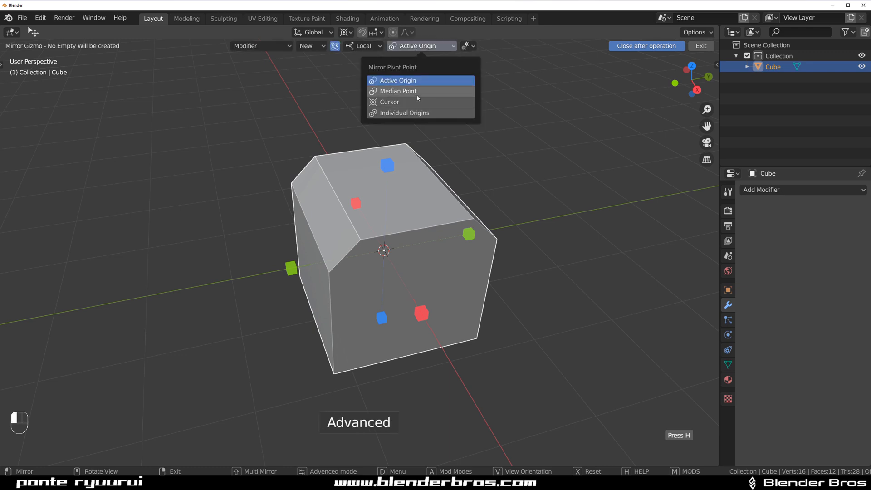
{"action": "mouse_move", "coordinate": [393, 102]}
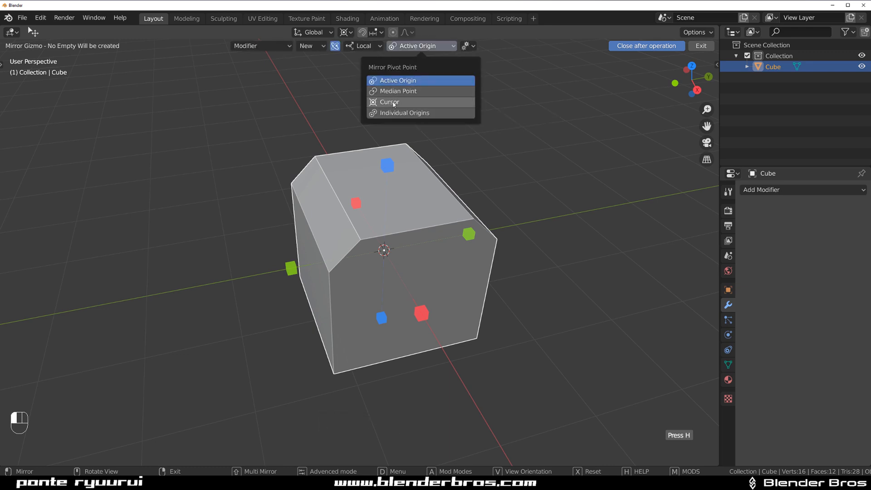
{"action": "mouse_move", "coordinate": [389, 105]}
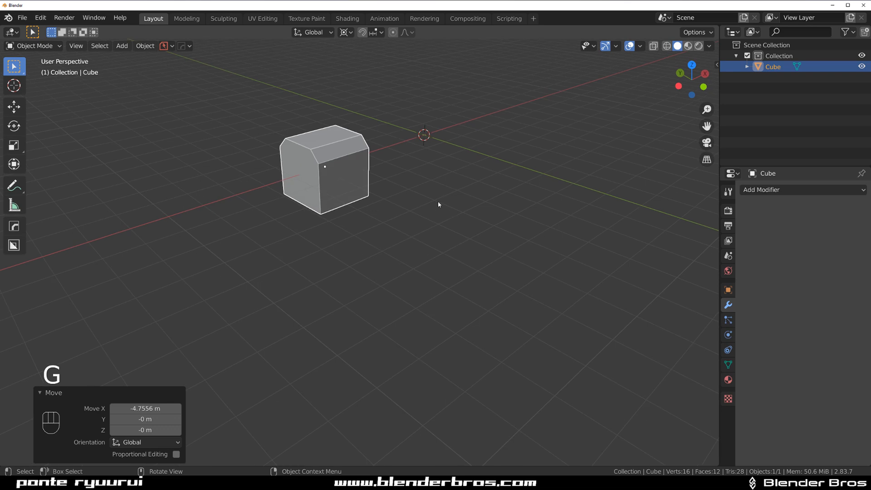
- Mirror the offset cube along Y across the world centre via the Alt+X gizmo
{"action": "key", "text": "alt+x"}
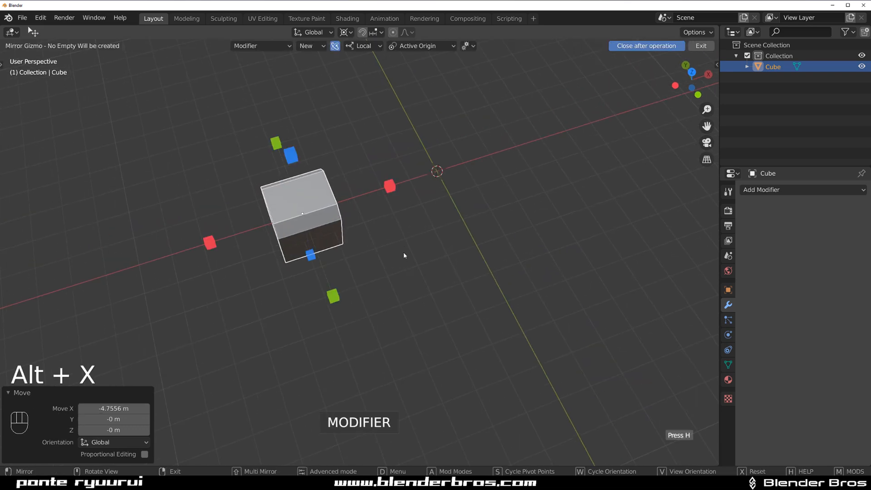
{"action": "left_click", "coordinate": [420, 45]}
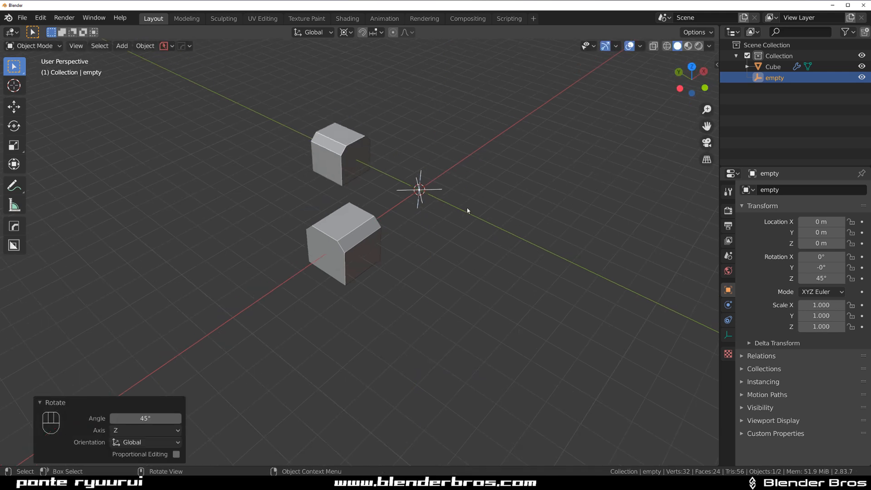
{"action": "left_click", "coordinate": [773, 66]}
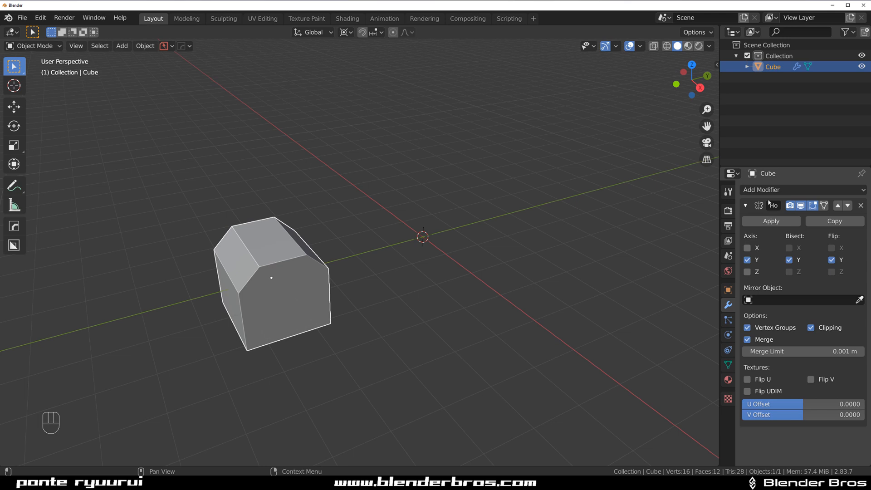
{"action": "mouse_move", "coordinate": [264, 256]}
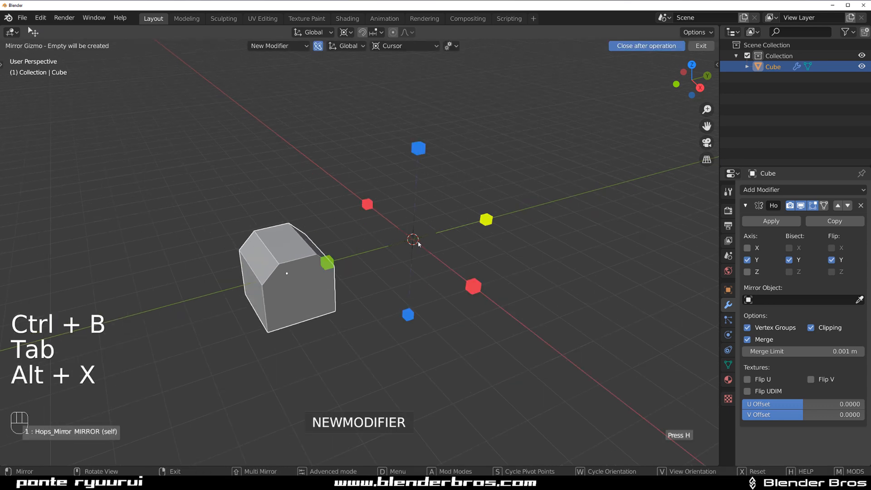
- Add a second mirror on the cube through a new empty at the world centre
{"action": "left_click", "coordinate": [277, 46]}
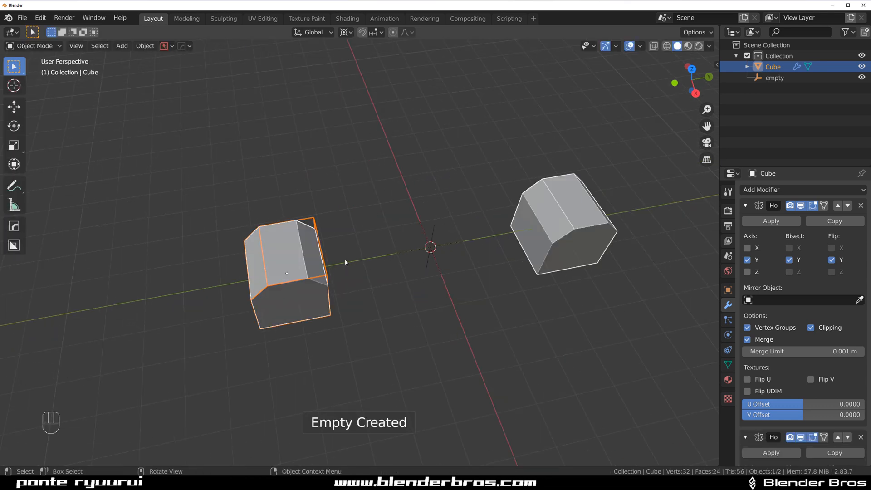
- Bevel an edge of the cube in Edit Mode and check the mirrored result
{"action": "key", "text": "Tab"}
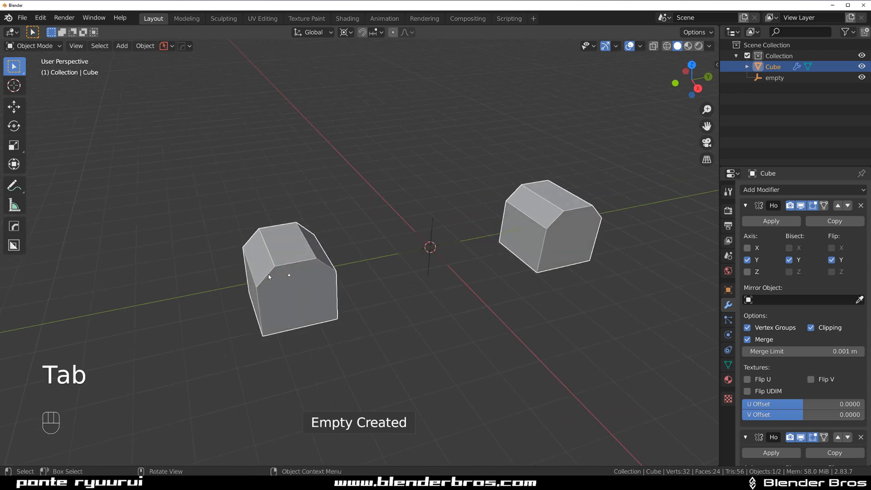
{"action": "key", "text": "ctrl+b"}
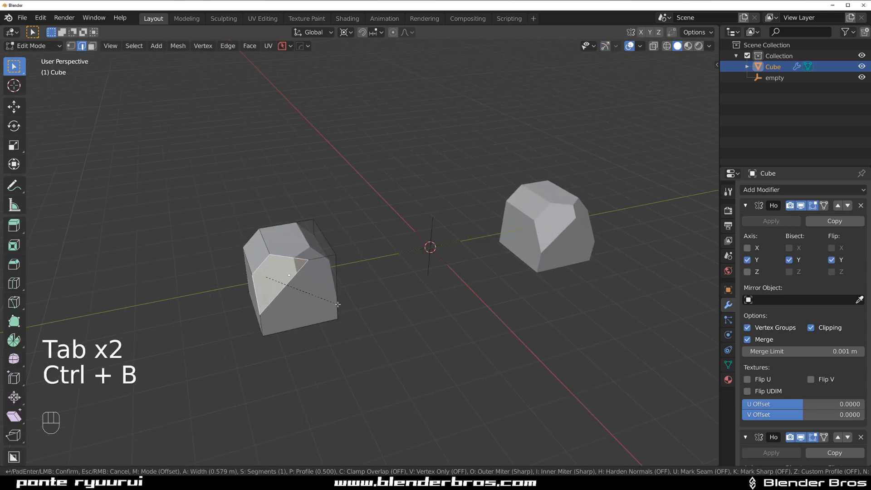
{"action": "key", "text": "Tab"}
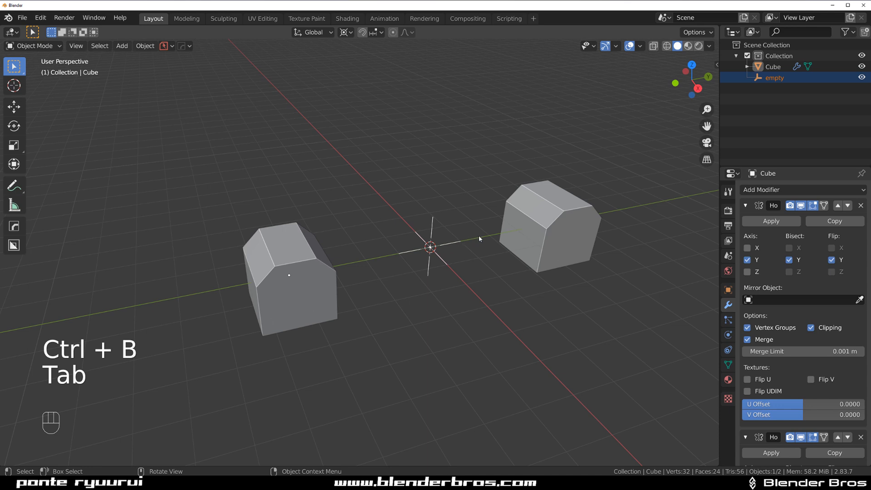
{"action": "key", "text": "Tab"}
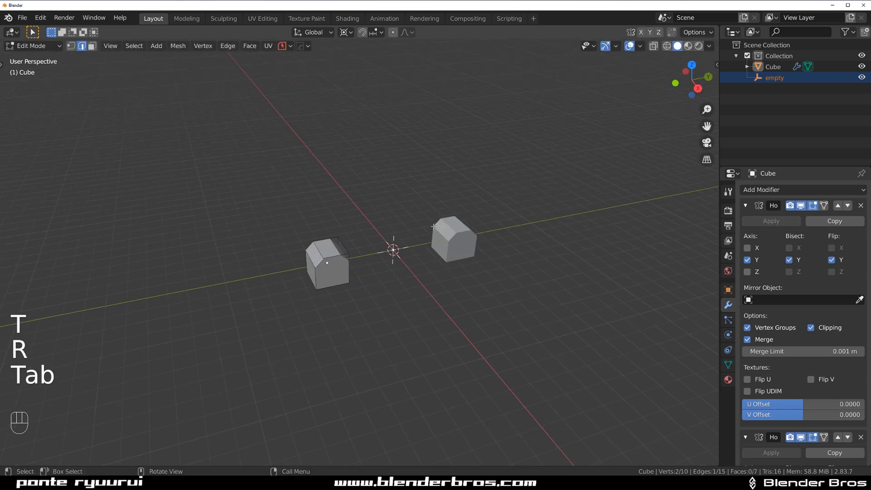
{"action": "key", "text": "Tab"}
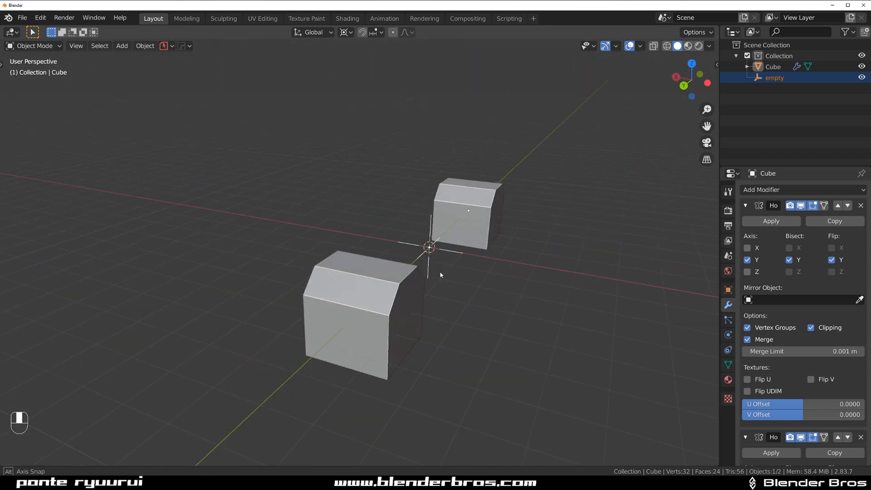
{"action": "left_click_drag", "start_coordinate": [439, 275], "coordinate": [528, 250]}
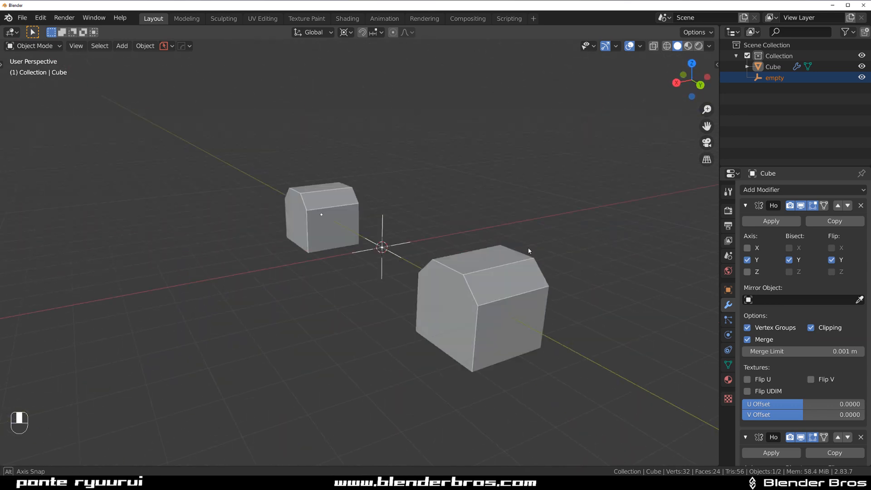